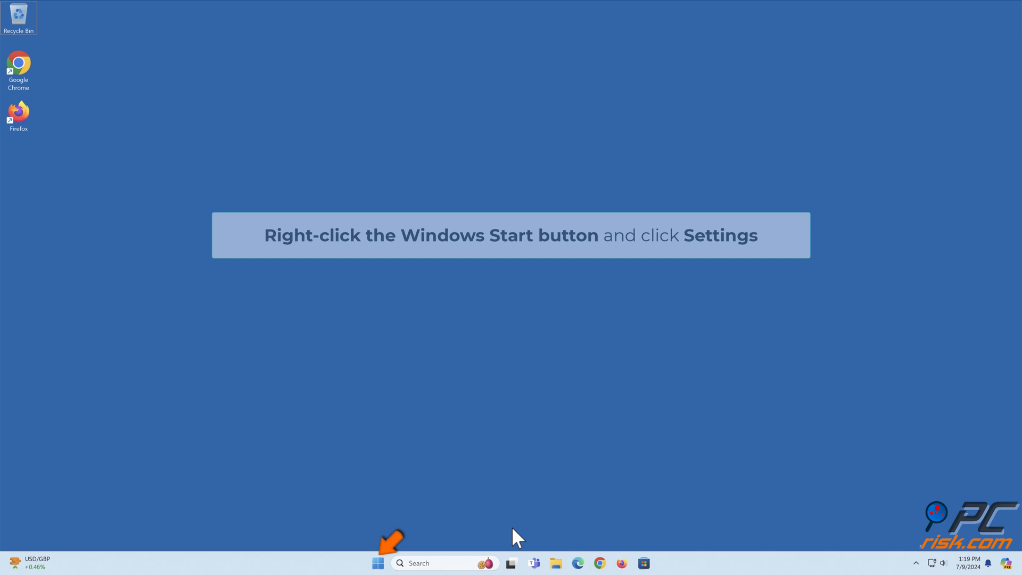
# Reach the Accounts page of Windows Settings via the Start button's shortcut menu
pyautogui.rightClick(377, 562)
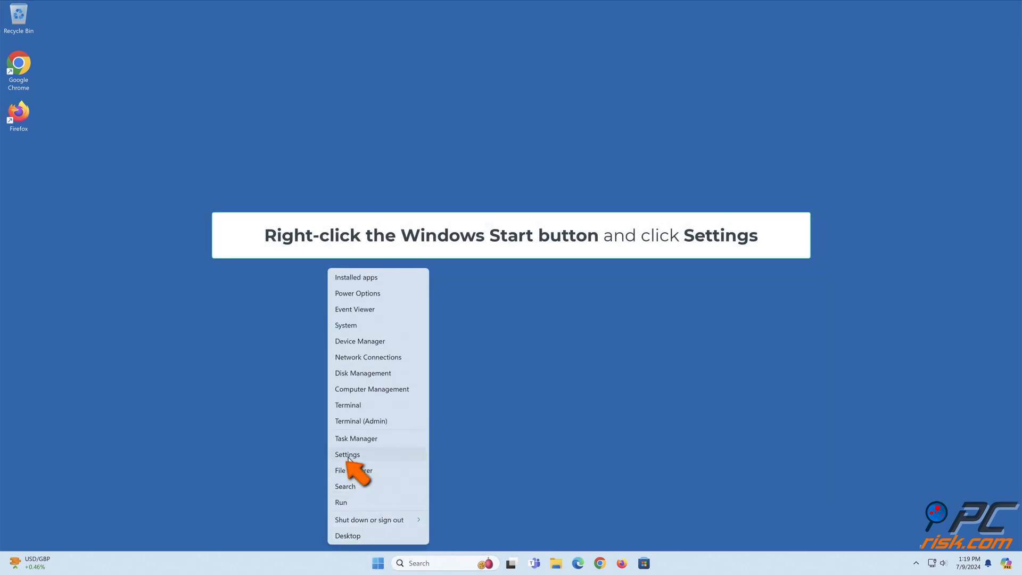
pyautogui.click(346, 454)
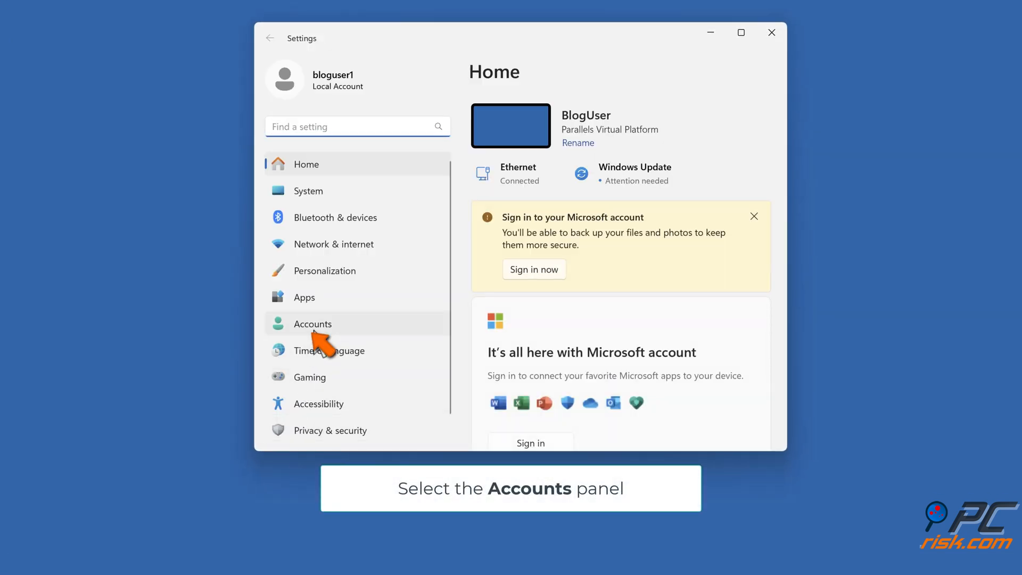
pyautogui.click(313, 324)
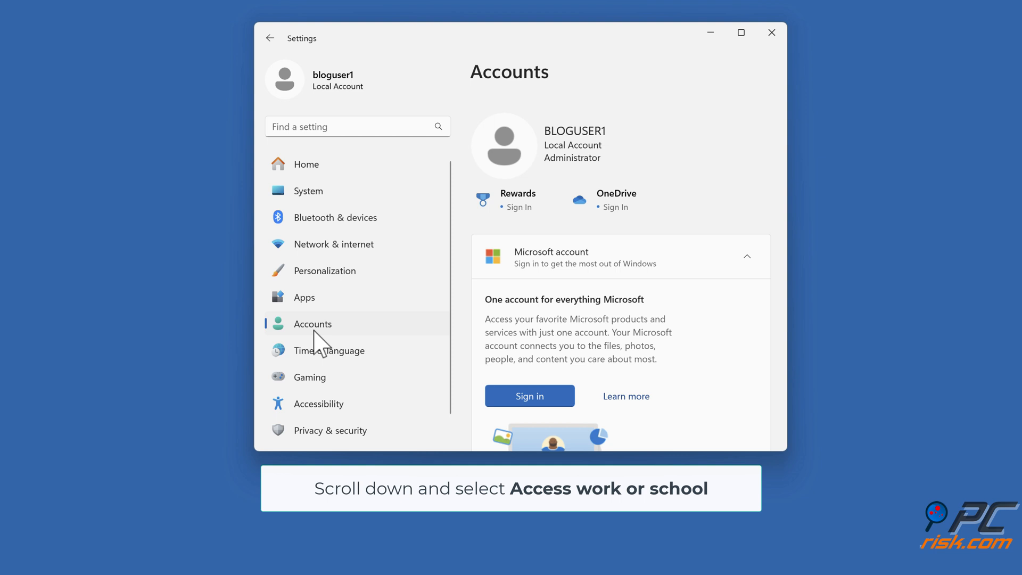
# Under Access work or school, start connecting a new work or school account
pyautogui.scroll(-3)
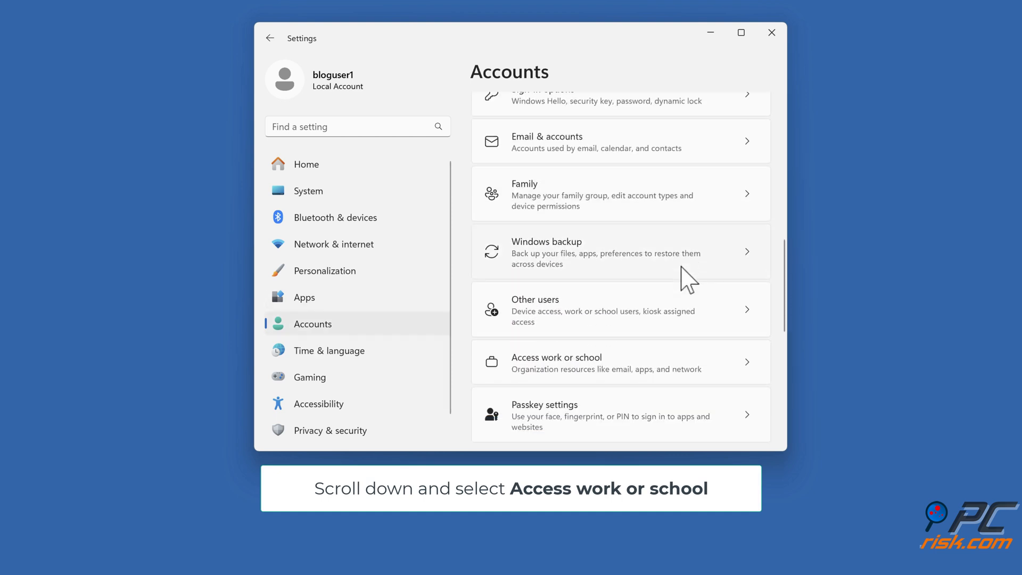
pyautogui.scroll(-3)
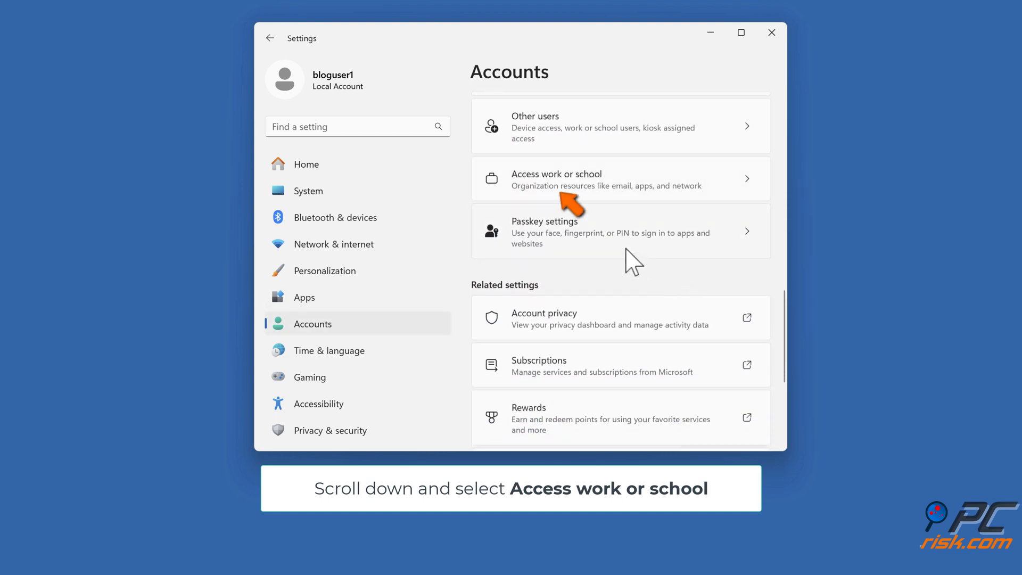
pyautogui.click(554, 179)
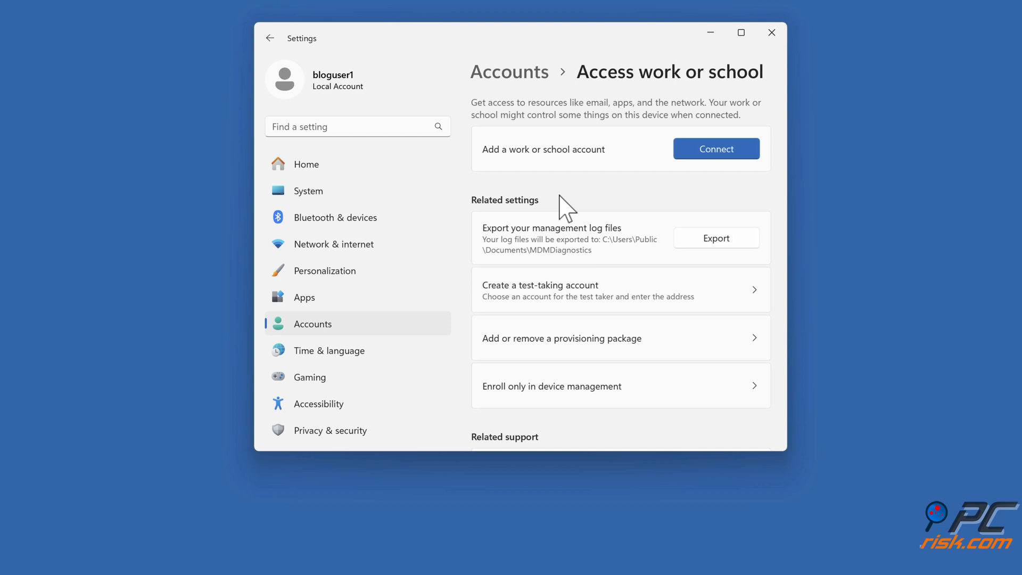
pyautogui.click(715, 148)
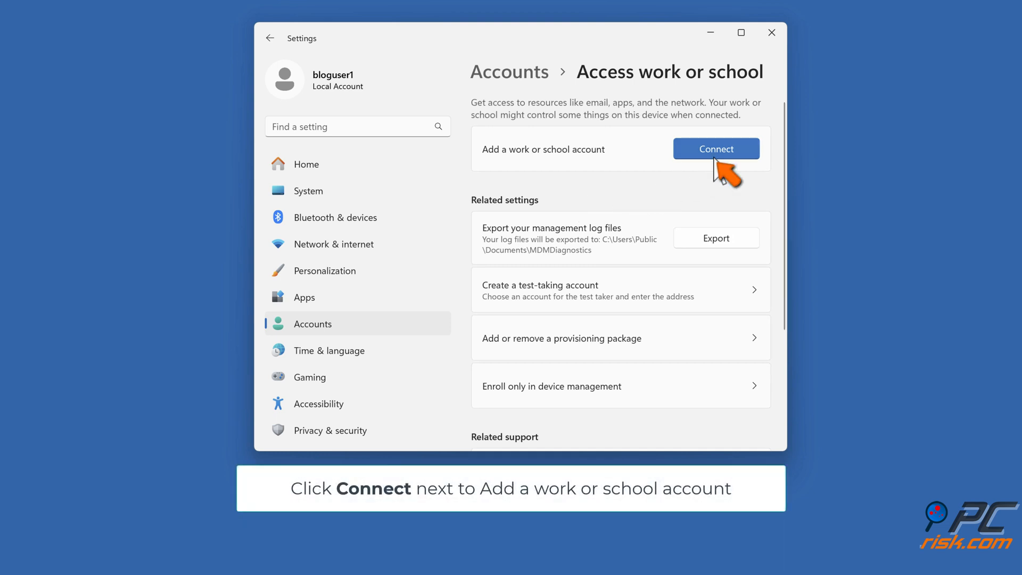
pyautogui.click(715, 148)
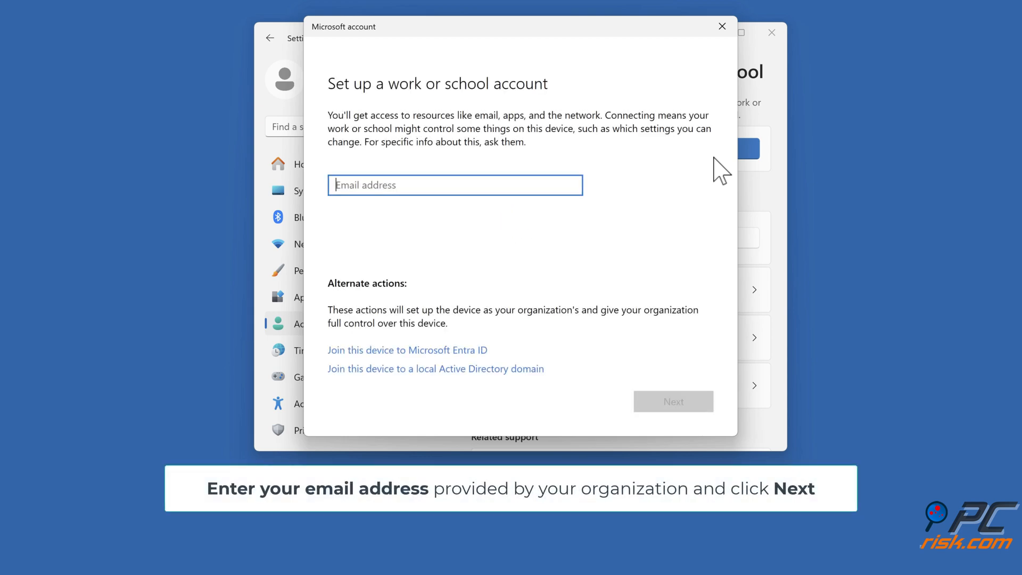
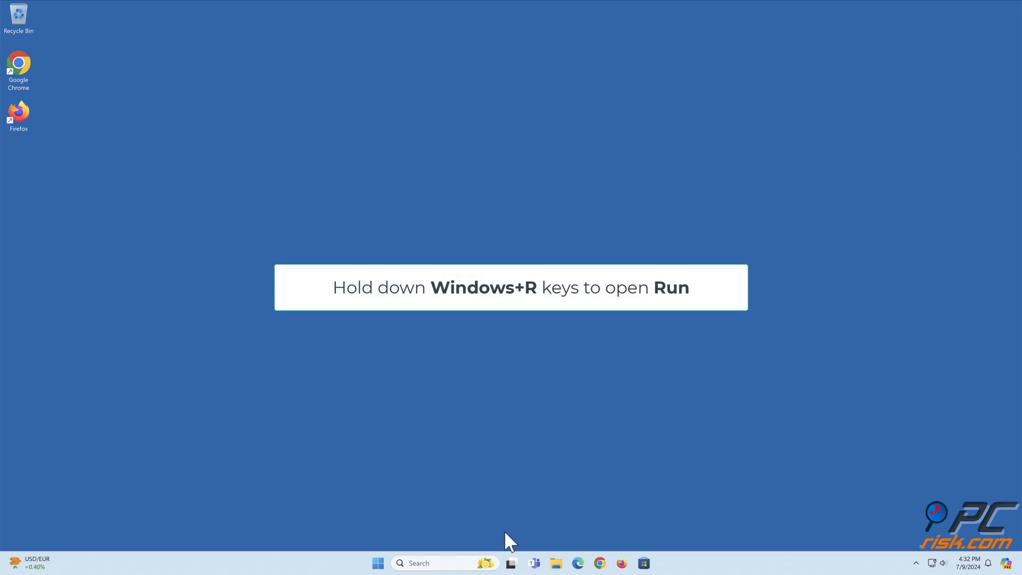
# Launch an administrator Command Prompt via Run and run dsregcmd /leave
pyautogui.press('win+r')
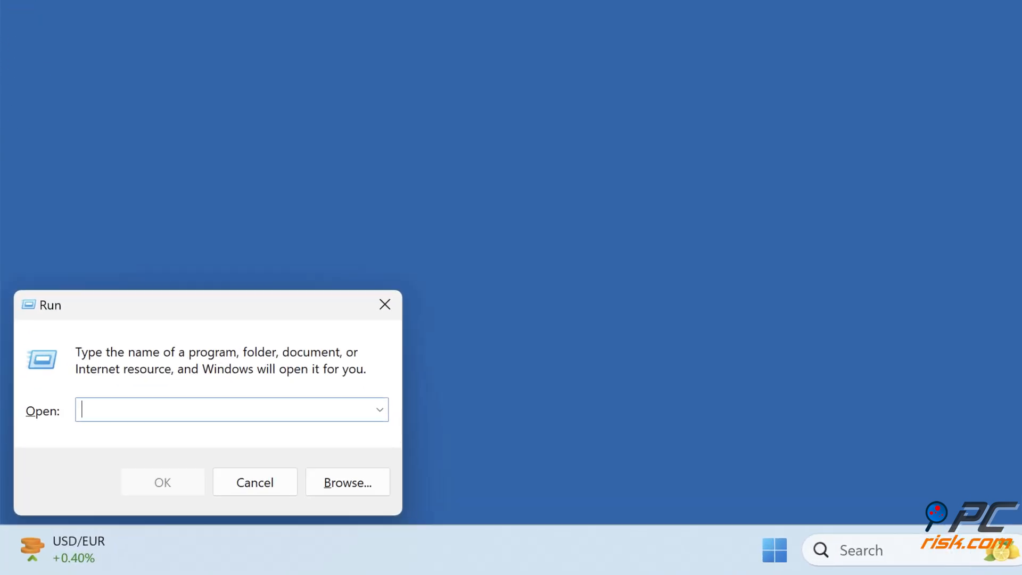
pyautogui.write('cm')
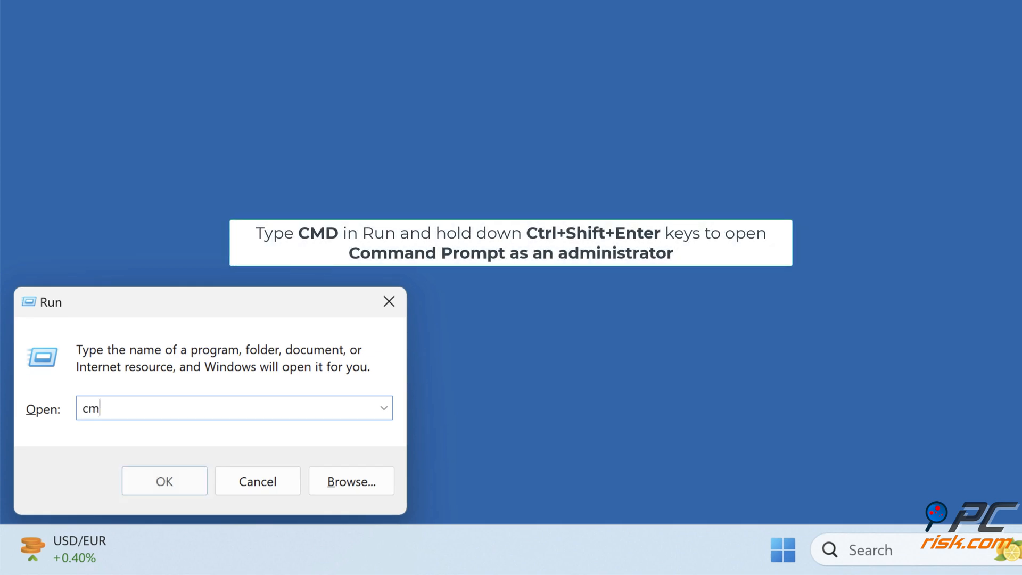
pyautogui.write('d')
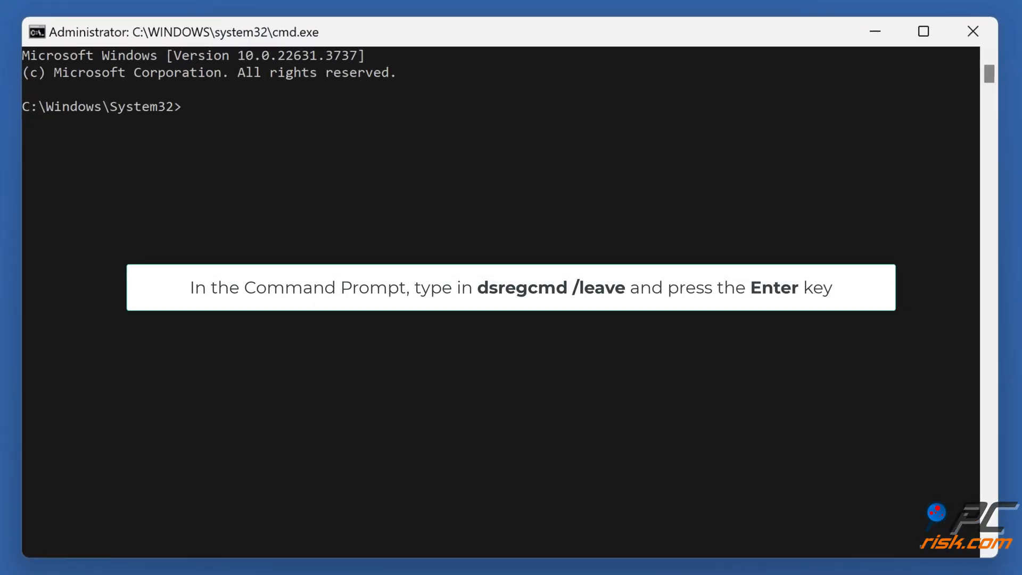
pyautogui.write('dsregcmd /leave')
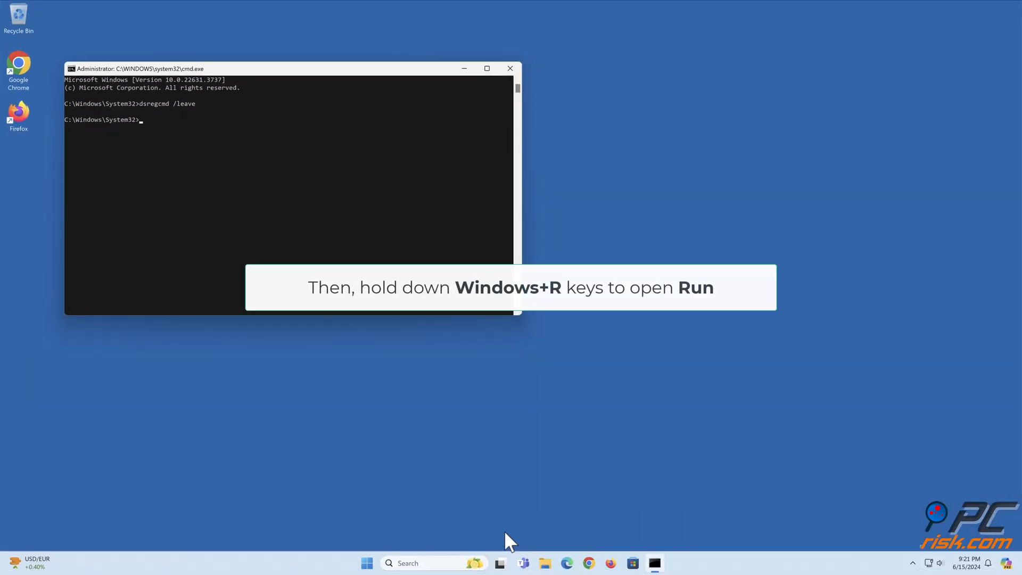
# Launch Certificate Manager by running certmgr.msc from the Run box
pyautogui.press('Win+r')
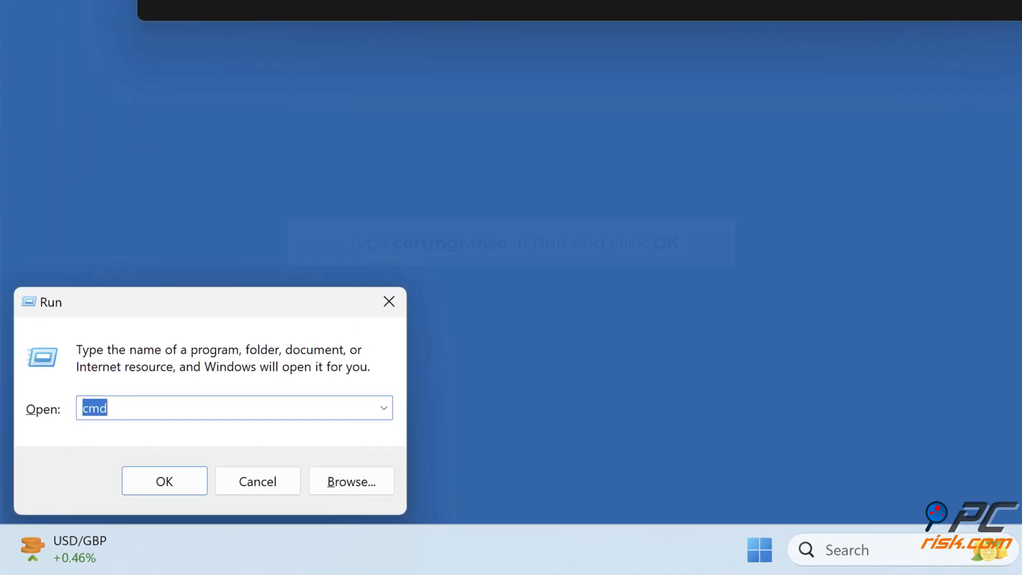
pyautogui.write('certmgr.msc')
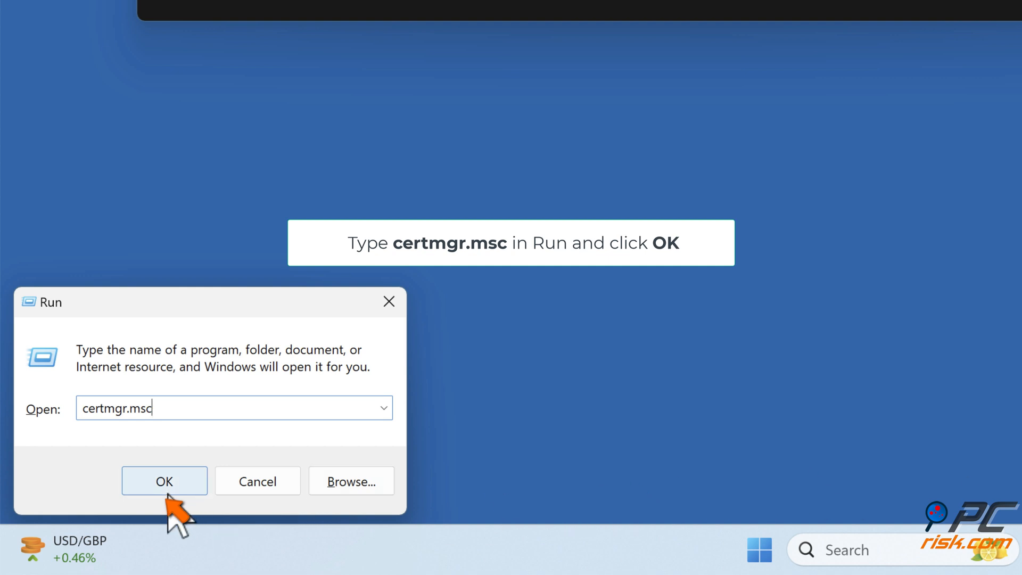
pyautogui.click(164, 481)
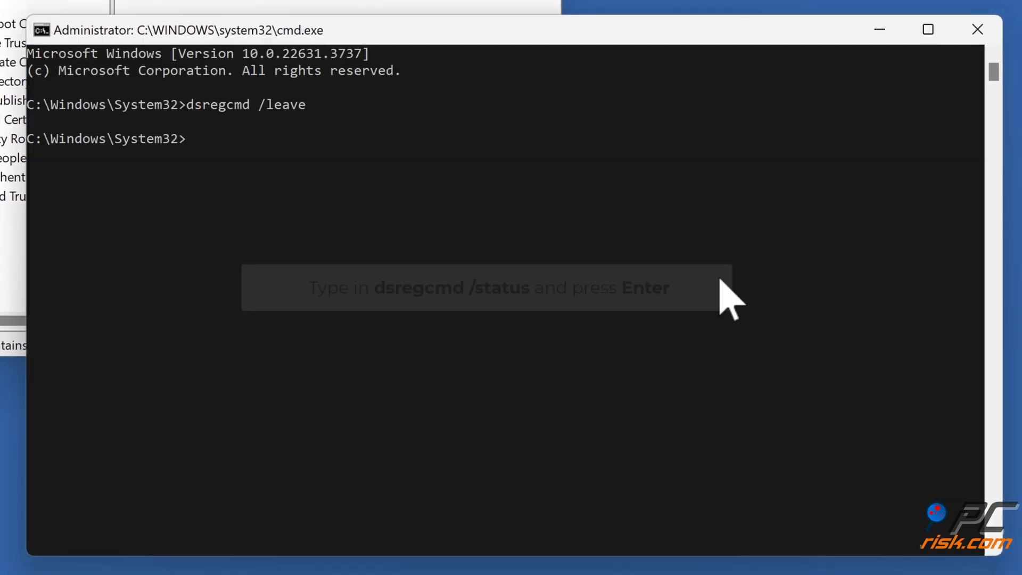
# Run dsregcmd /status to confirm no organization join, then close Command Prompt and certmgr
pyautogui.write('dsregcmd /stat')
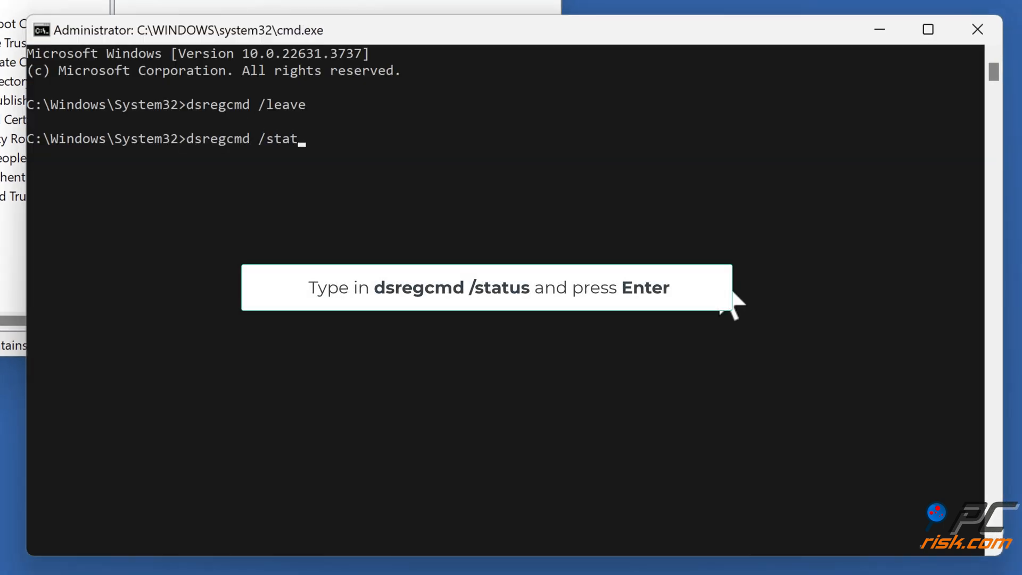
pyautogui.press('enter')
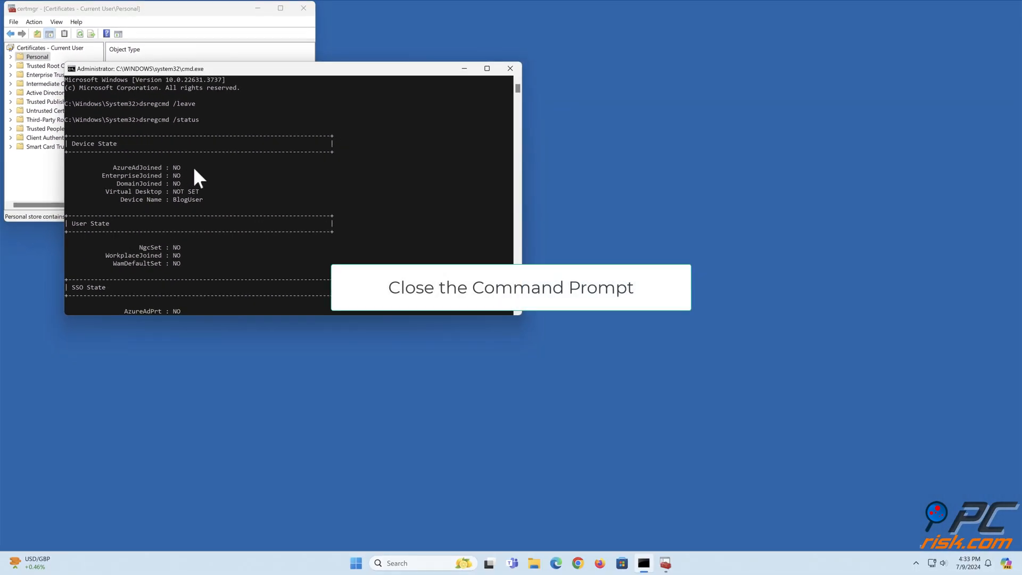
pyautogui.click(509, 67)
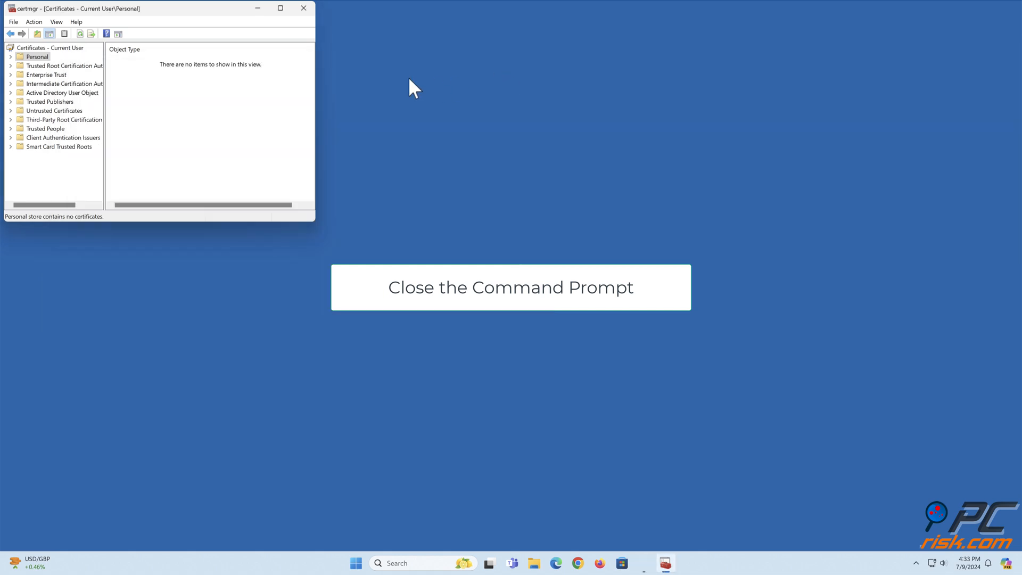
pyautogui.click(302, 8)
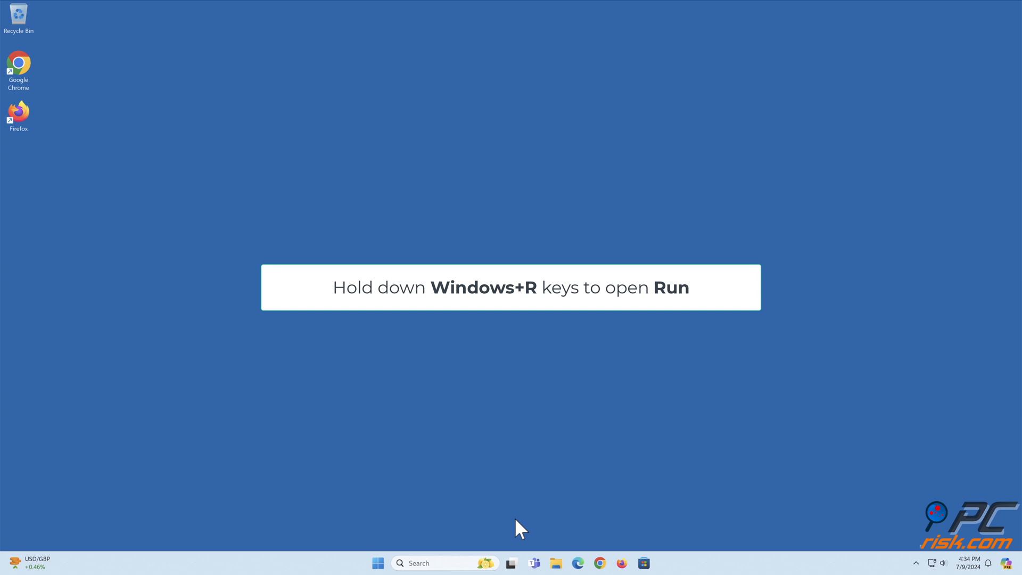
# Launch Task Scheduler by running taskschd.msc from the Run box
pyautogui.press('Win+r')
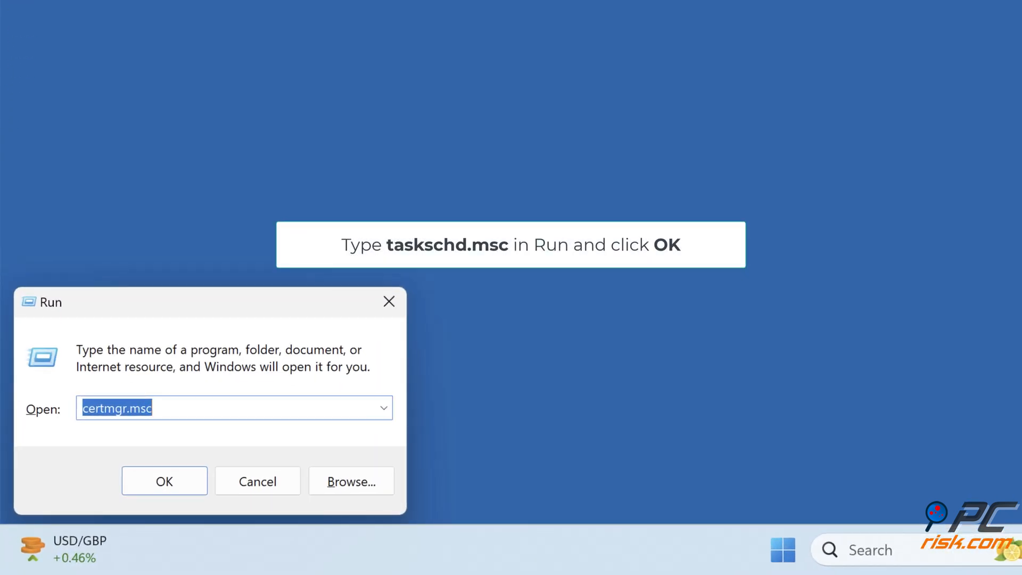
pyautogui.write('taskschd.msc')
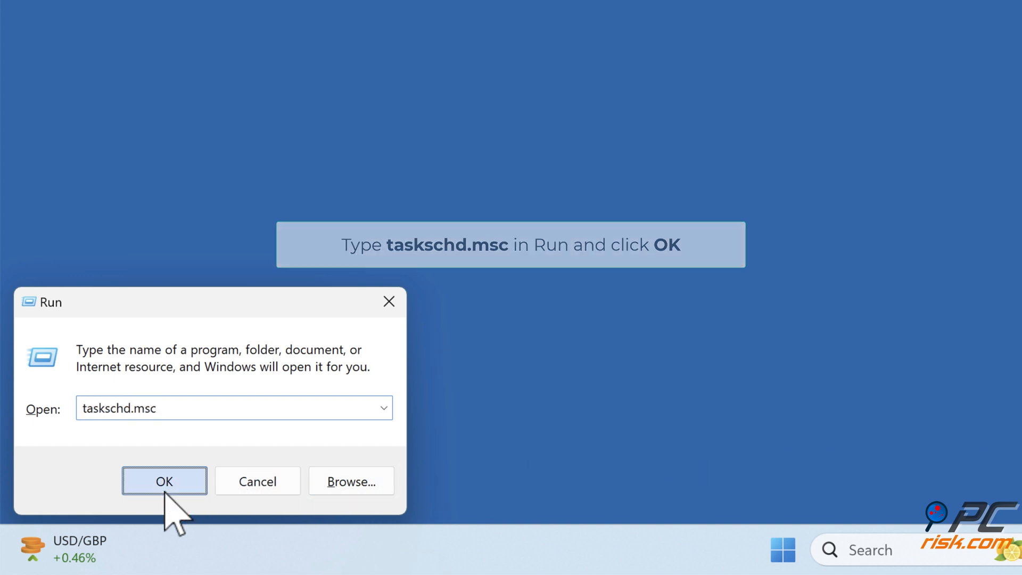
pyautogui.click(163, 480)
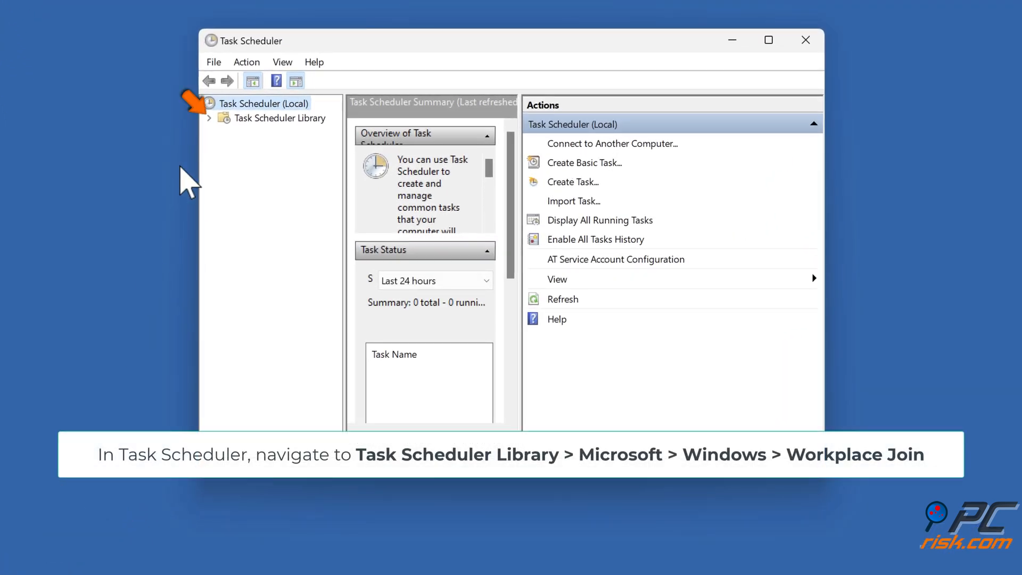
# Expand the task library to Microsoft > Windows and show the Workplace Join folder's tasks
pyautogui.click(209, 118)
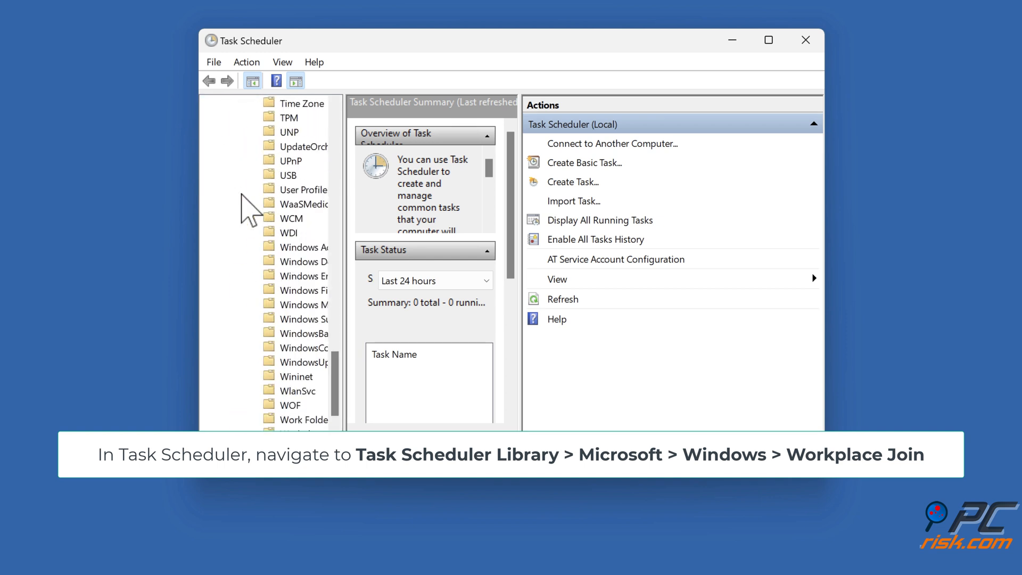
pyautogui.scroll(-3)
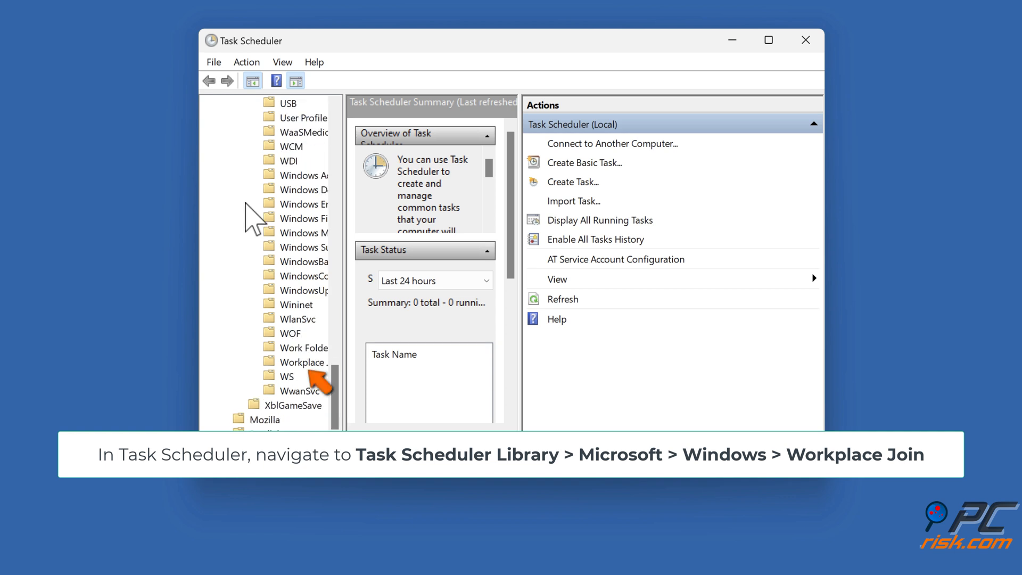
pyautogui.click(310, 362)
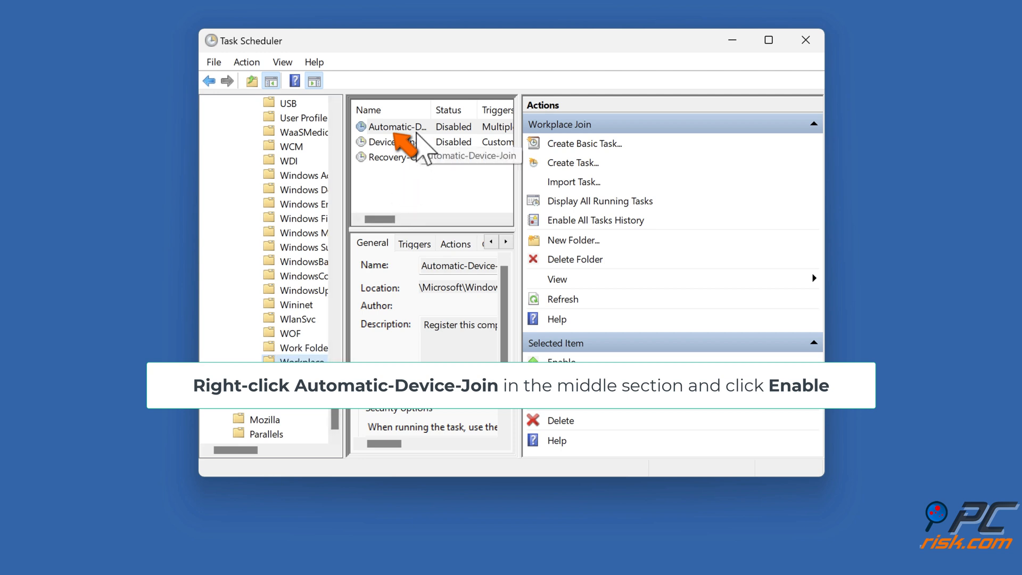
# Enable the Automatic-Device-Join task so it reads Ready, then close Task Scheduler
pyautogui.rightClick(391, 126)
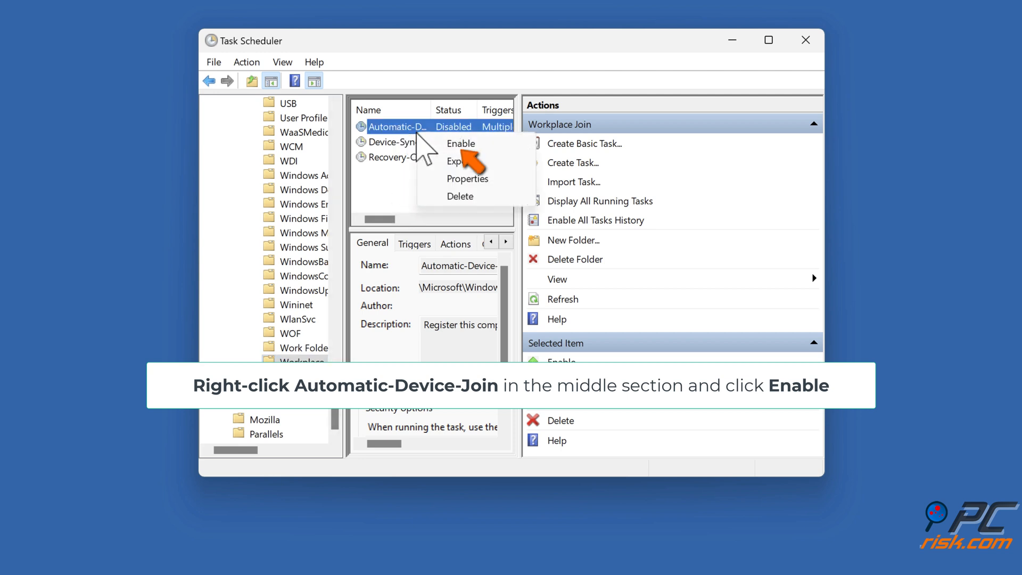
pyautogui.click(461, 143)
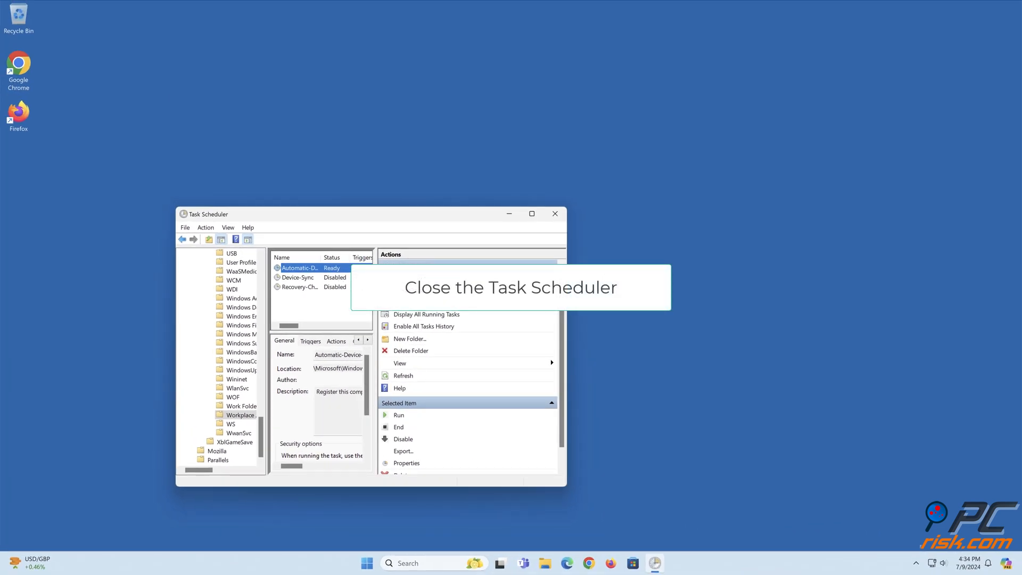
pyautogui.click(554, 214)
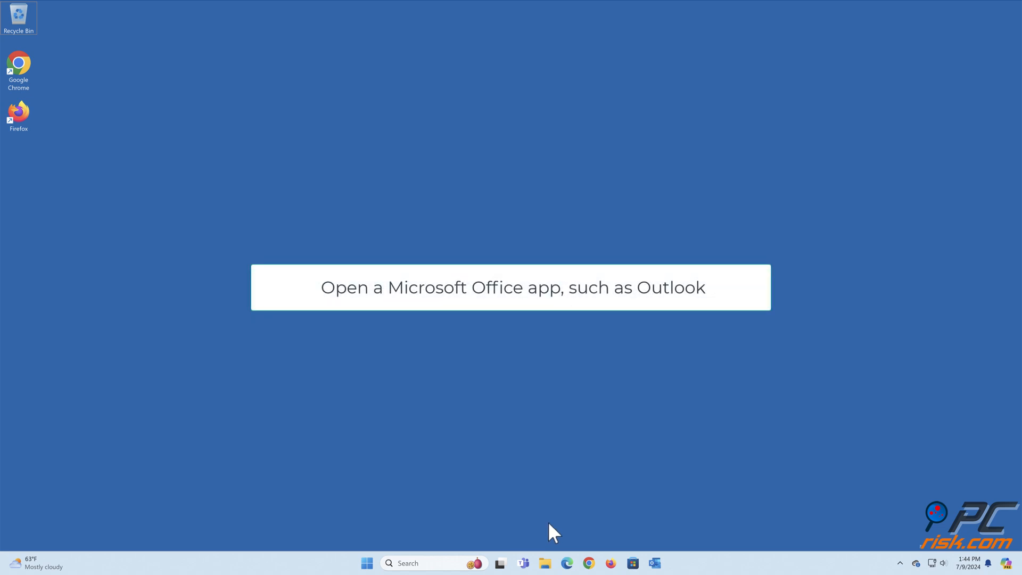
# Launch Outlook and show the Office Account page with its Update Options list expanded
pyautogui.click(654, 563)
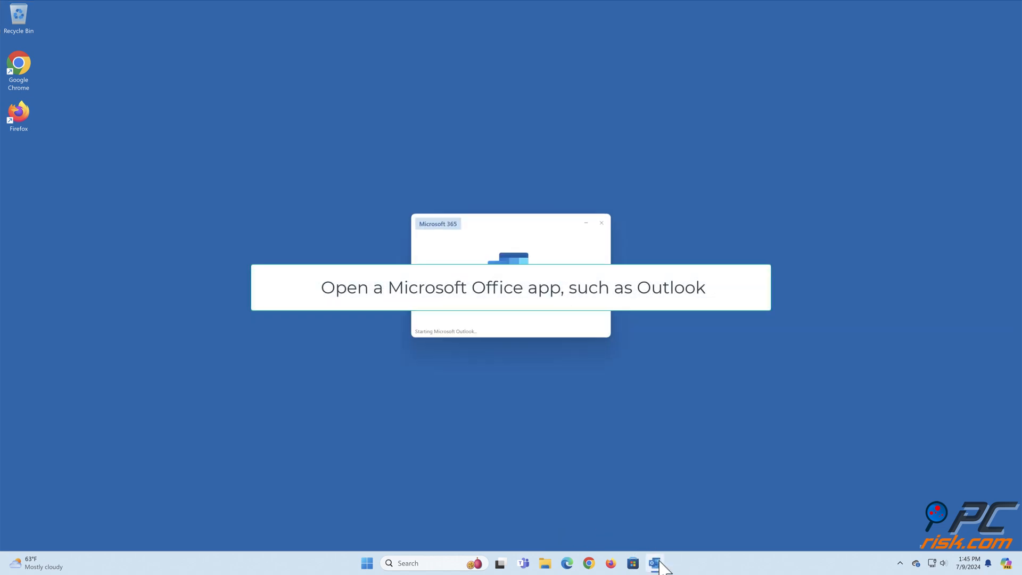
pyautogui.click(654, 563)
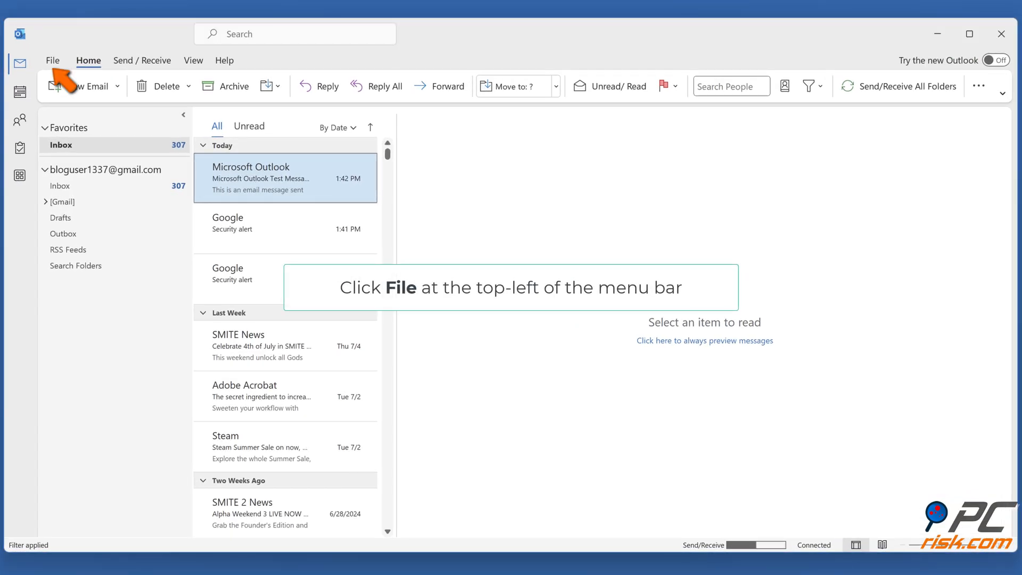
pyautogui.click(52, 61)
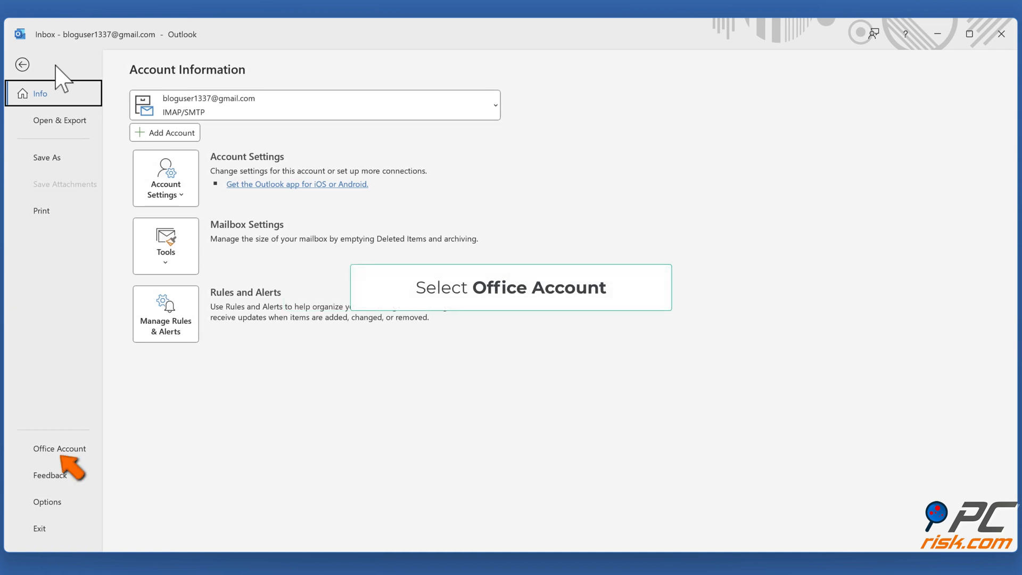
pyautogui.moveTo(51, 431)
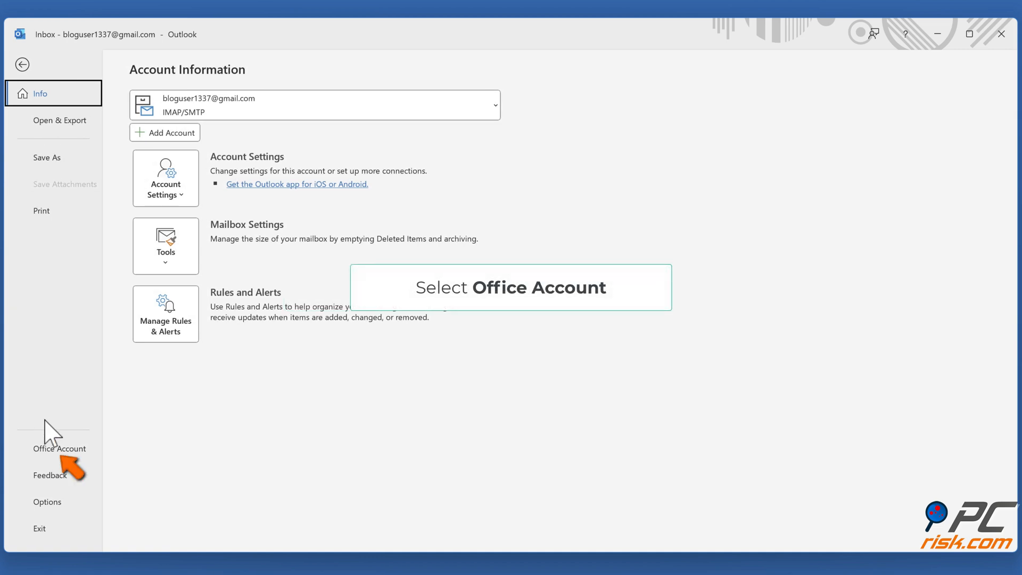
pyautogui.click(59, 448)
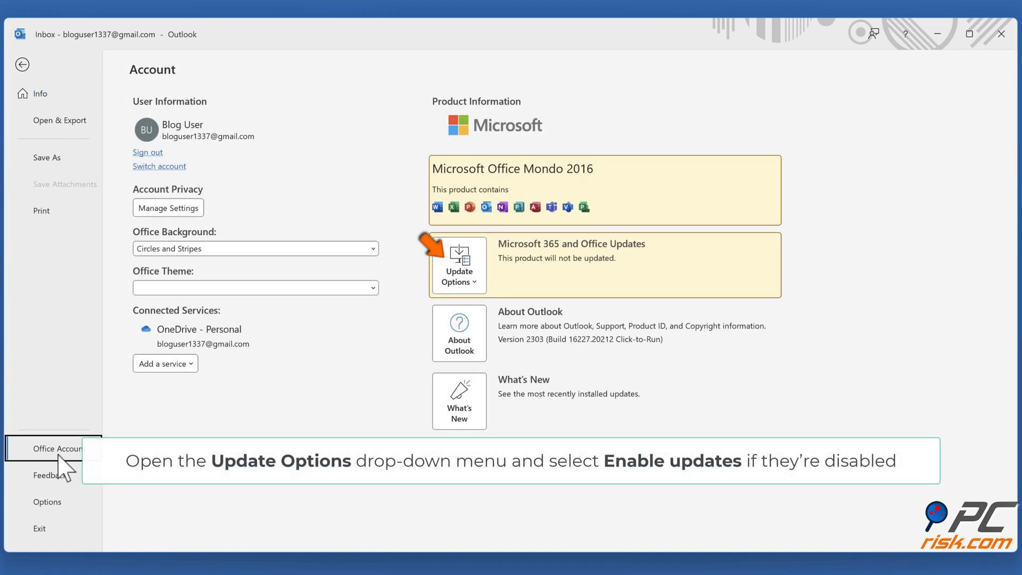
pyautogui.click(458, 266)
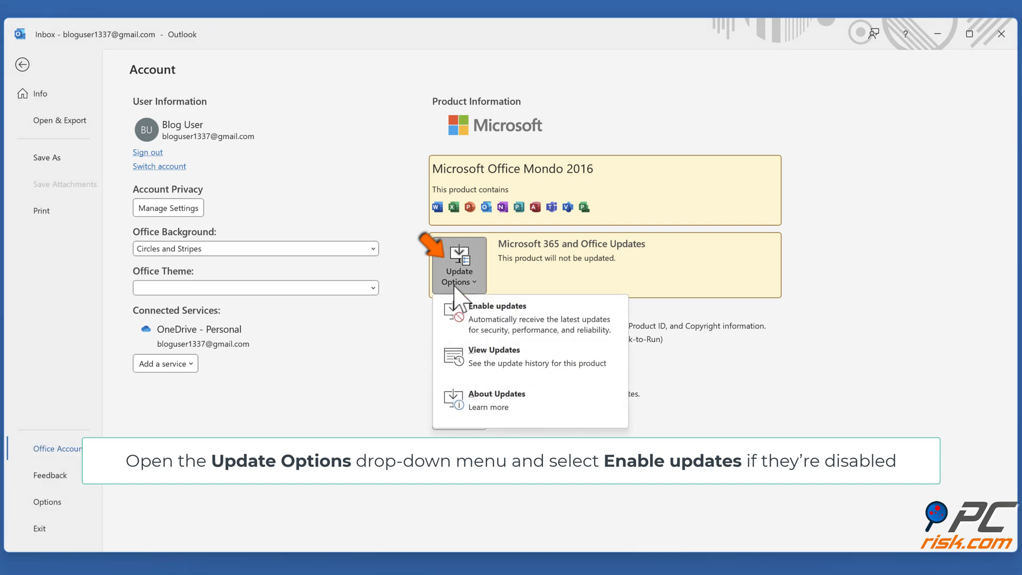
pyautogui.moveTo(511, 352)
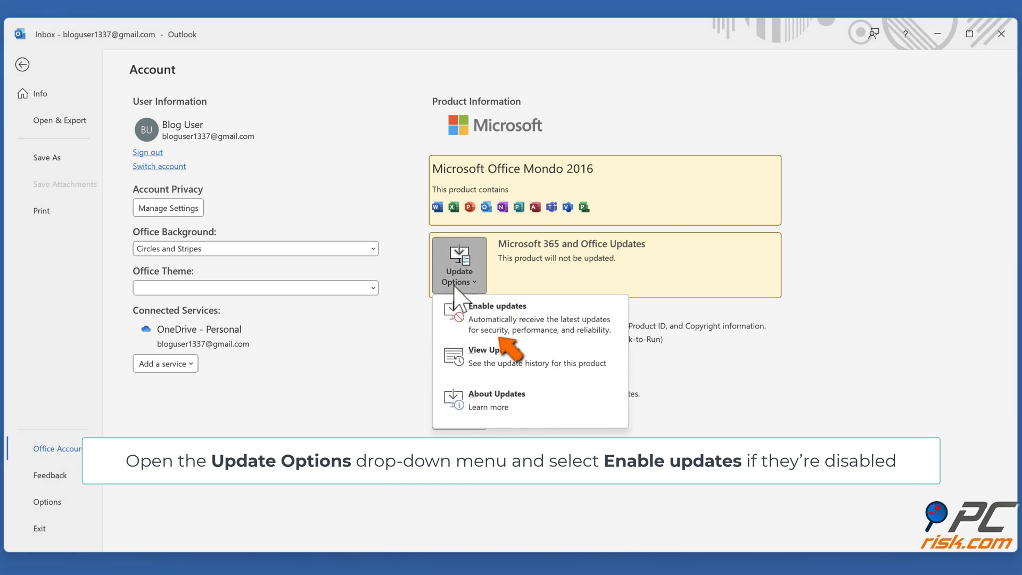
# Enable automatic Office updates, run Update Now and let Outlook close to continue
pyautogui.click(458, 265)
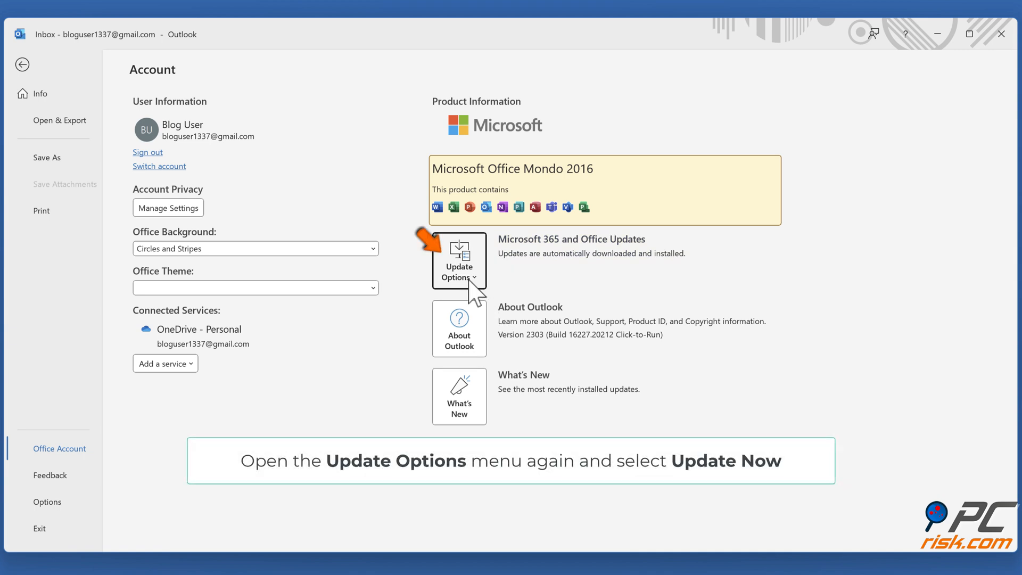
pyautogui.click(459, 261)
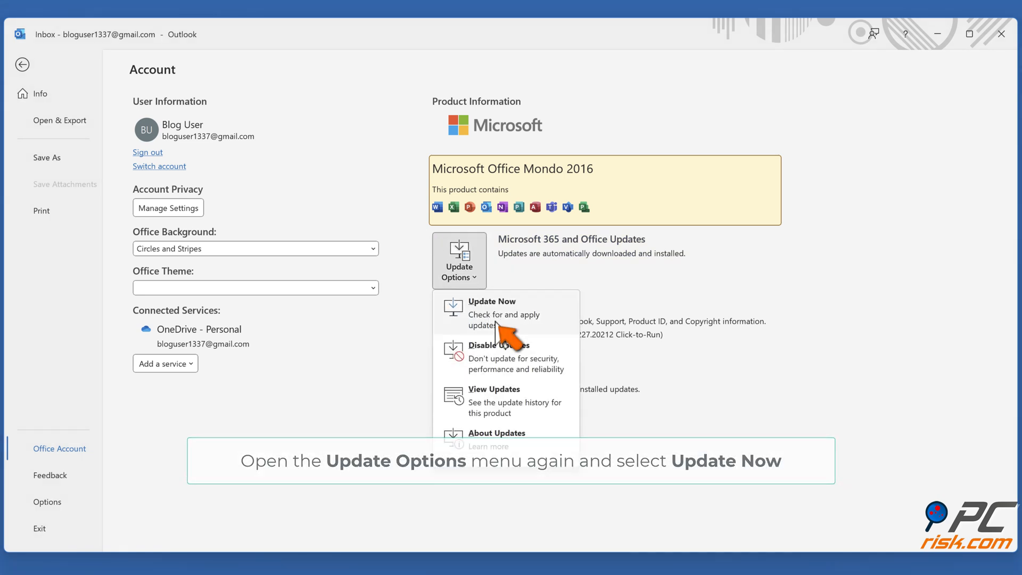
pyautogui.click(492, 301)
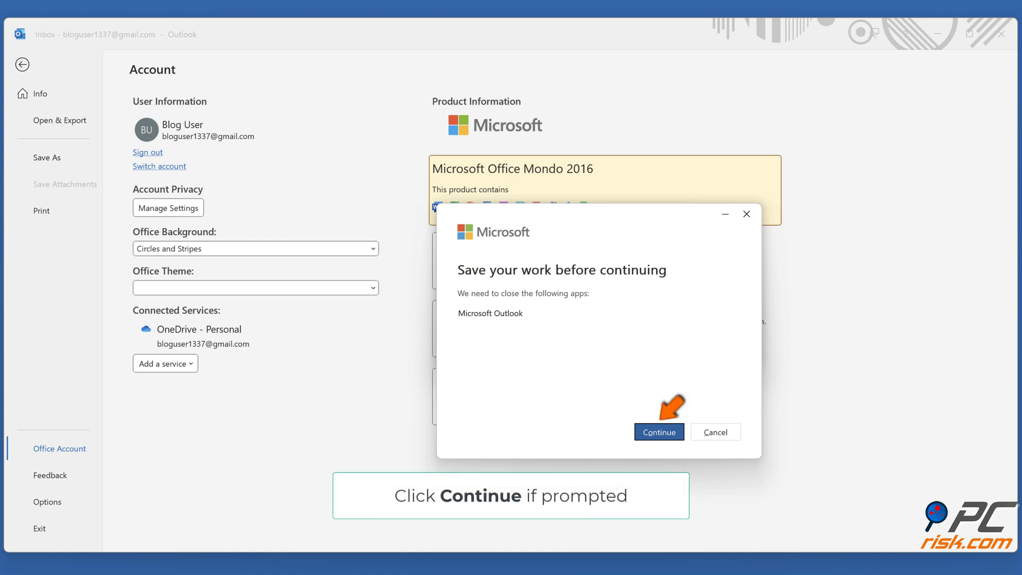
pyautogui.click(659, 431)
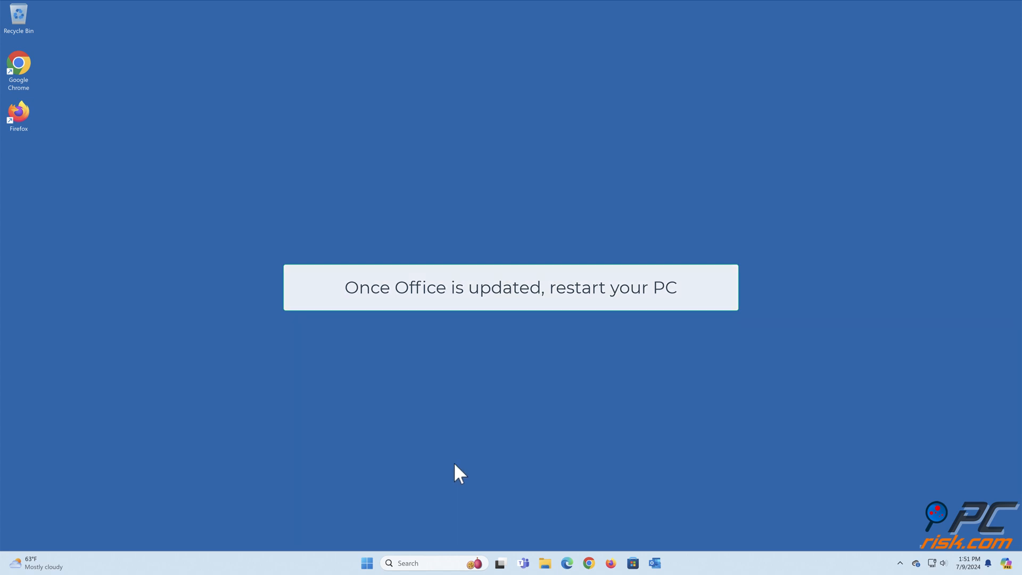
# Restart the PC from the Start menu's power options
pyautogui.click(366, 562)
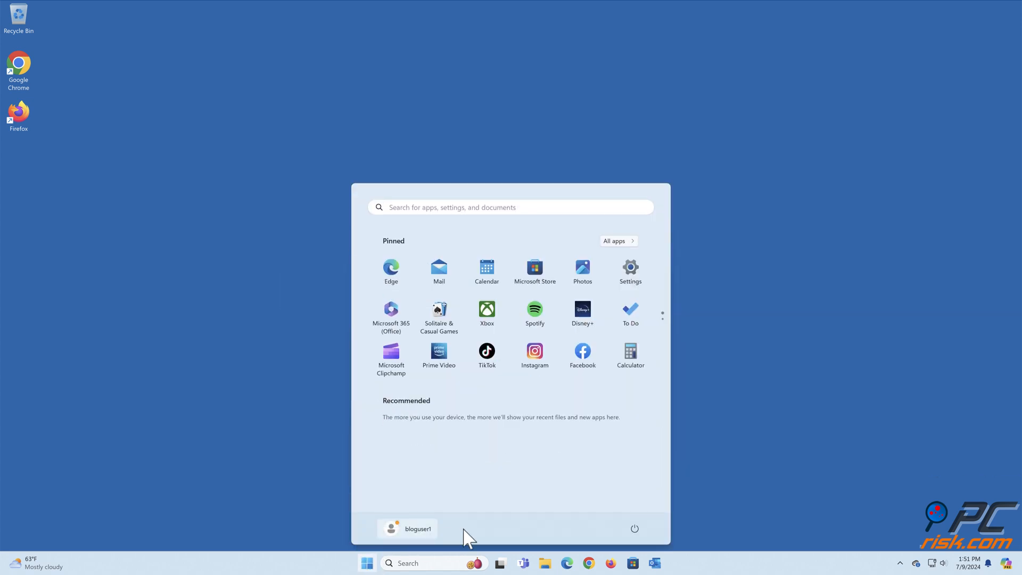
pyautogui.click(633, 528)
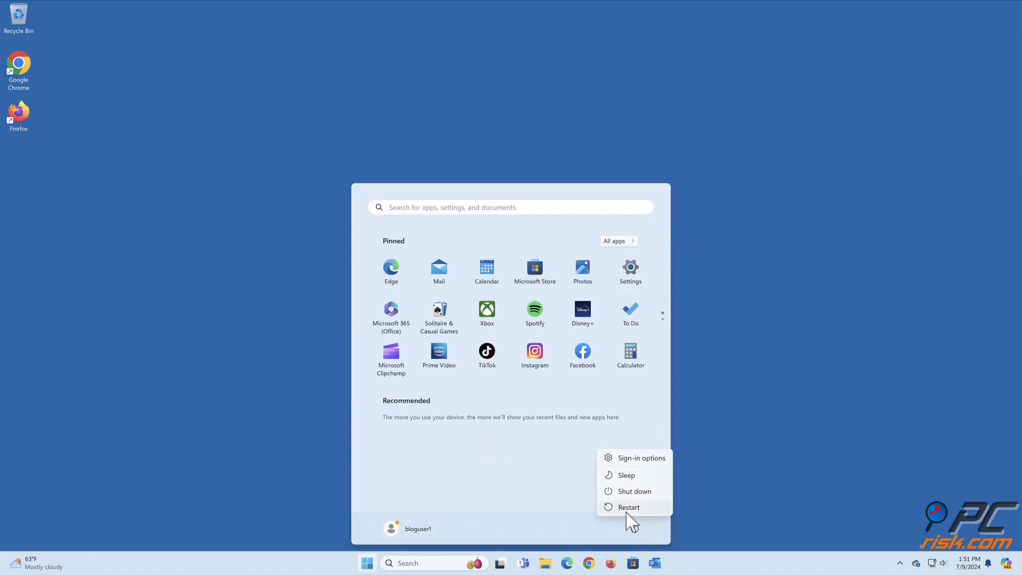
pyautogui.click(627, 507)
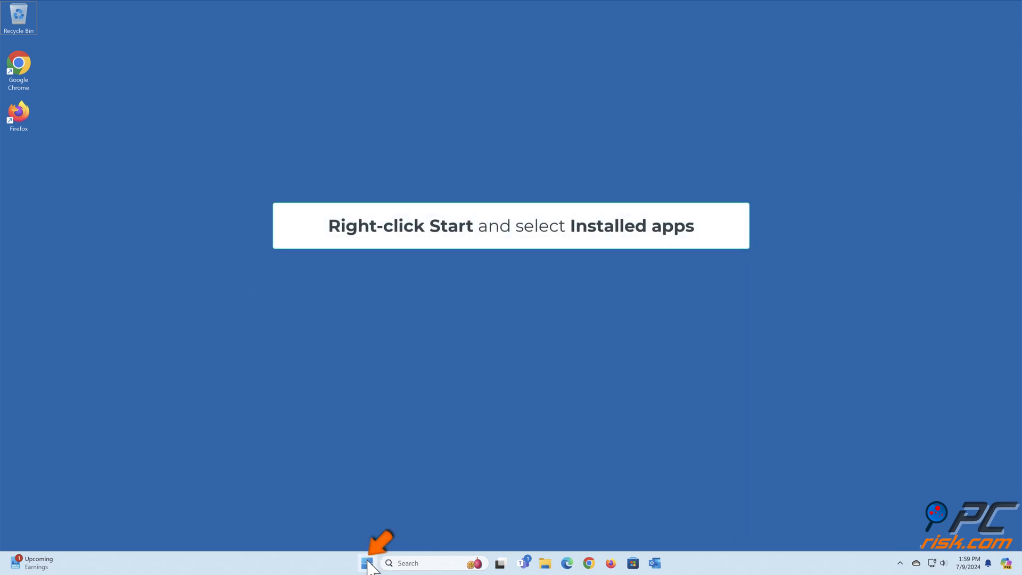
# From the Start menu shortcuts, reach Installed apps and show Microsoft Teams (personal)'s three-dot menu
pyautogui.rightClick(369, 563)
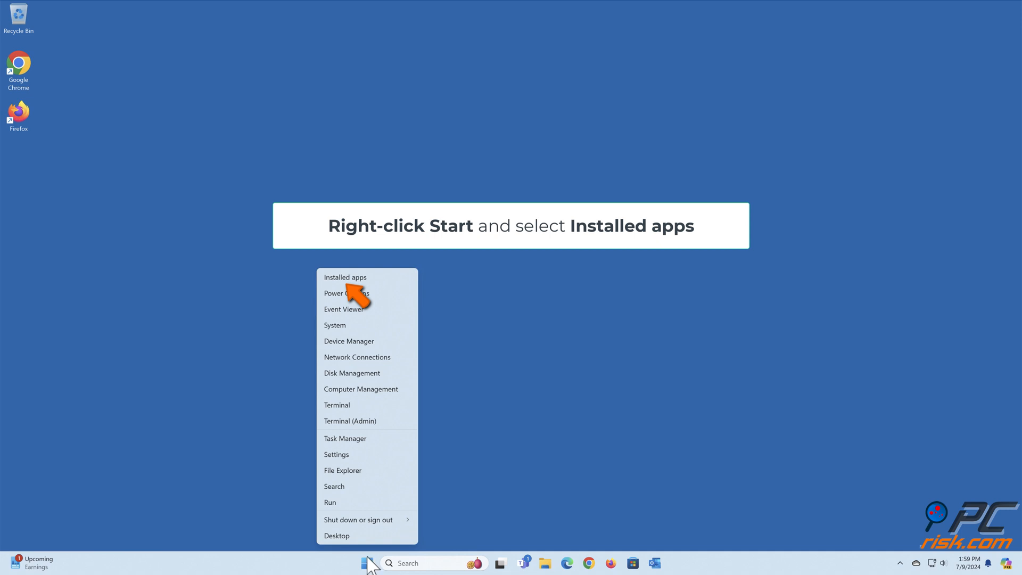
pyautogui.click(346, 277)
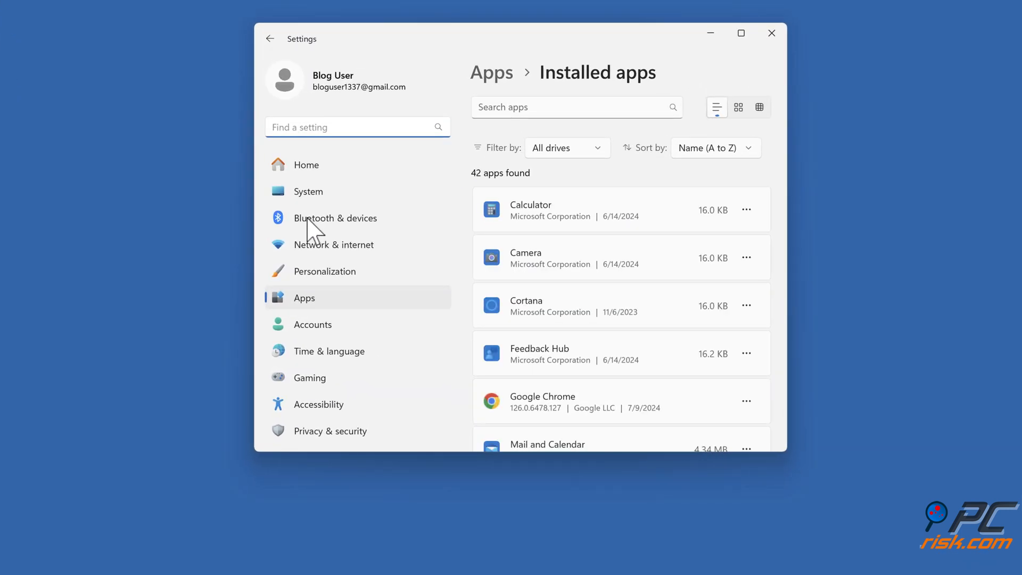
pyautogui.scroll(-3)
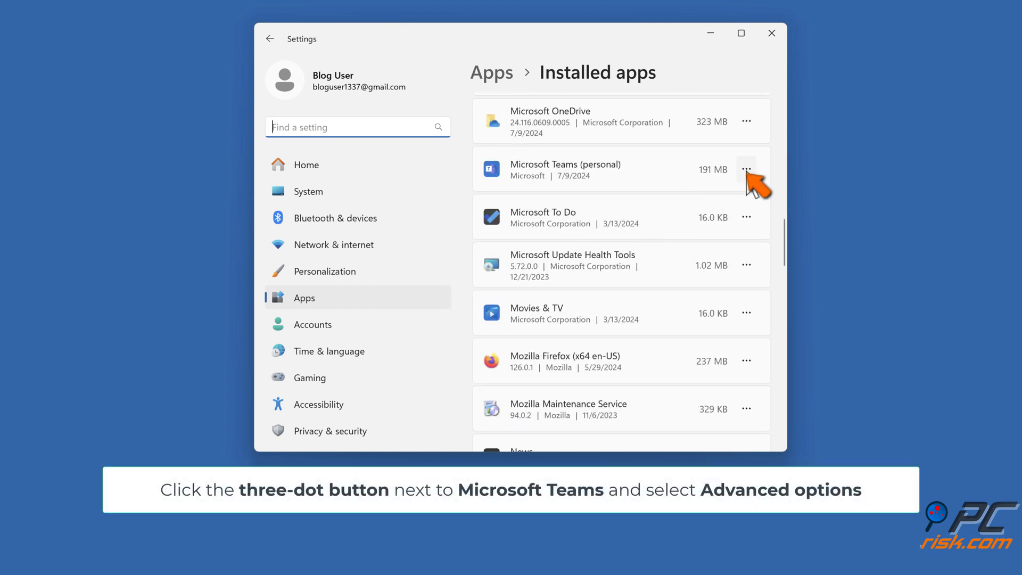
pyautogui.click(746, 169)
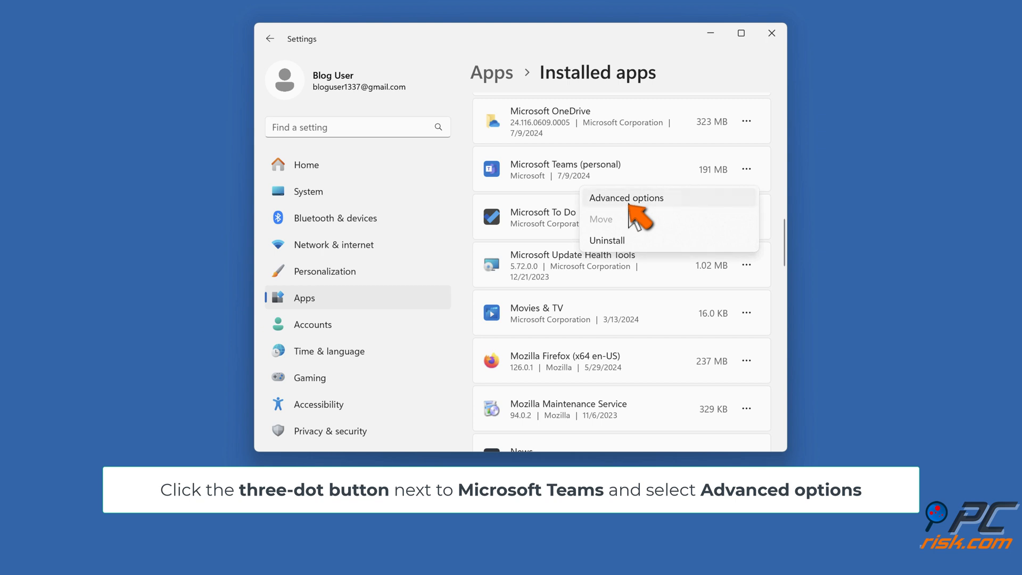
# In Teams (personal) Advanced options, repair the app without losing its data
pyautogui.click(625, 198)
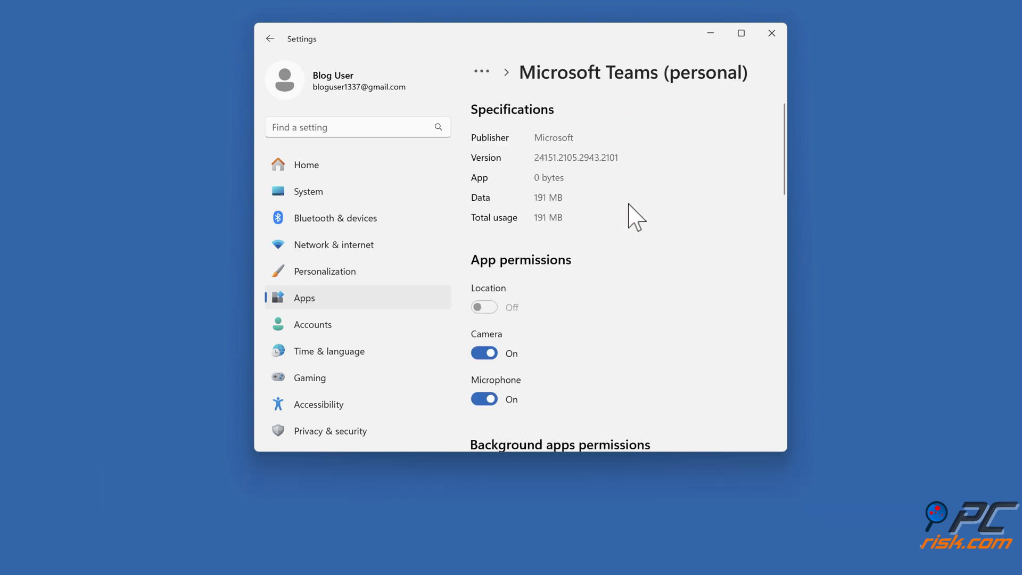
pyautogui.scroll(-3)
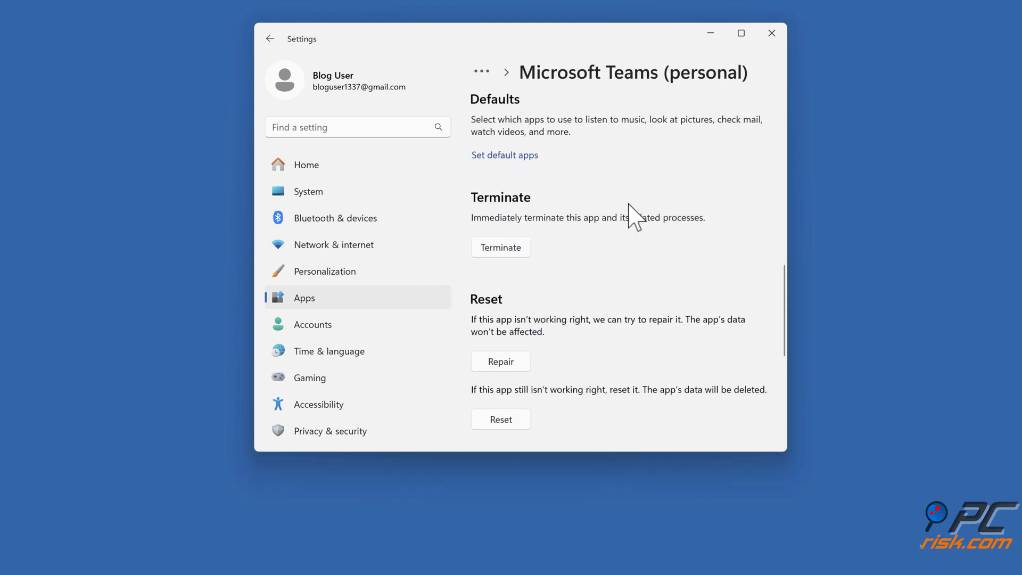
pyautogui.scroll(-3)
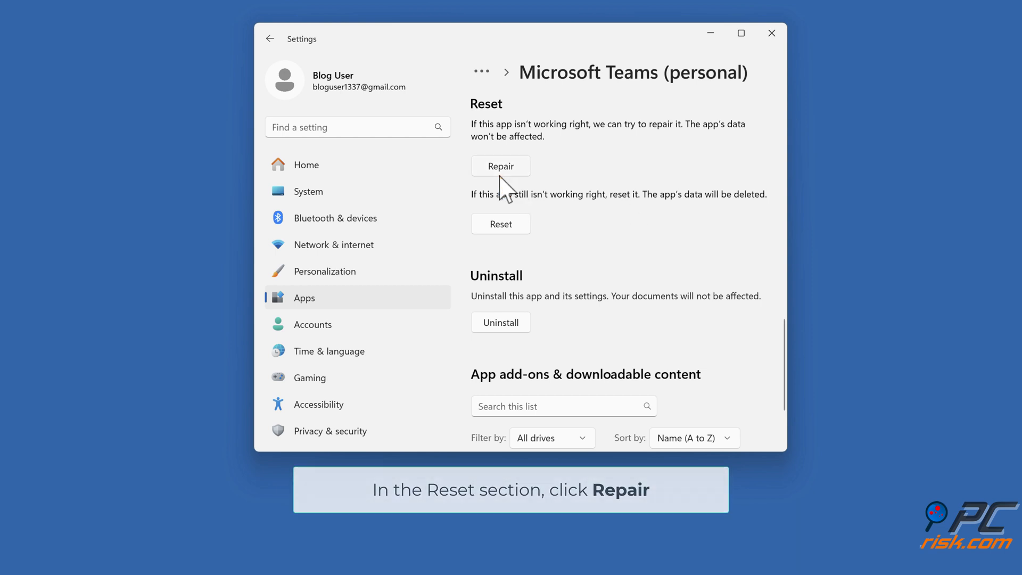
pyautogui.click(500, 166)
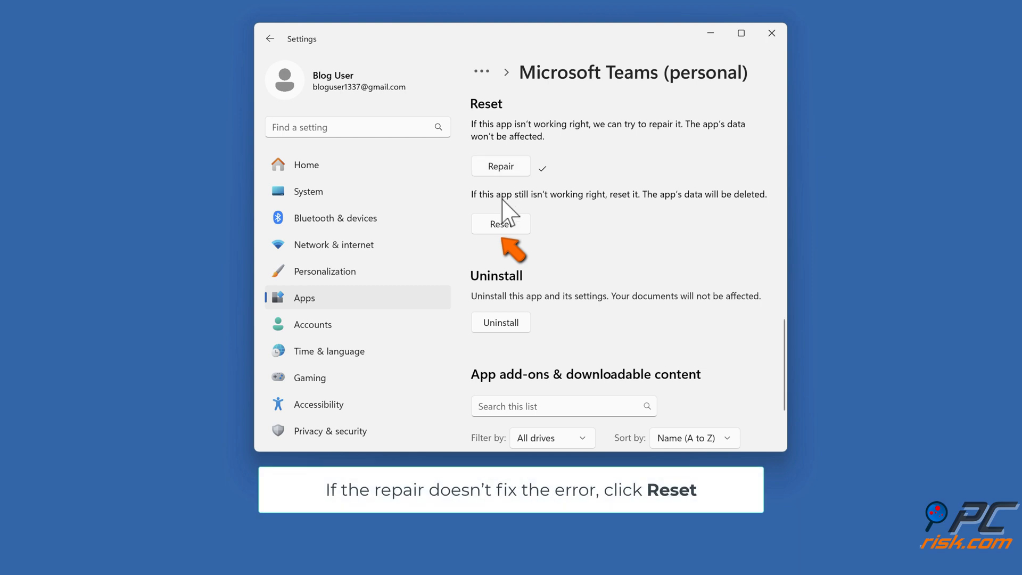
# Reset Microsoft Teams (personal), confirming deletion of its data, and close Settings
pyautogui.click(499, 224)
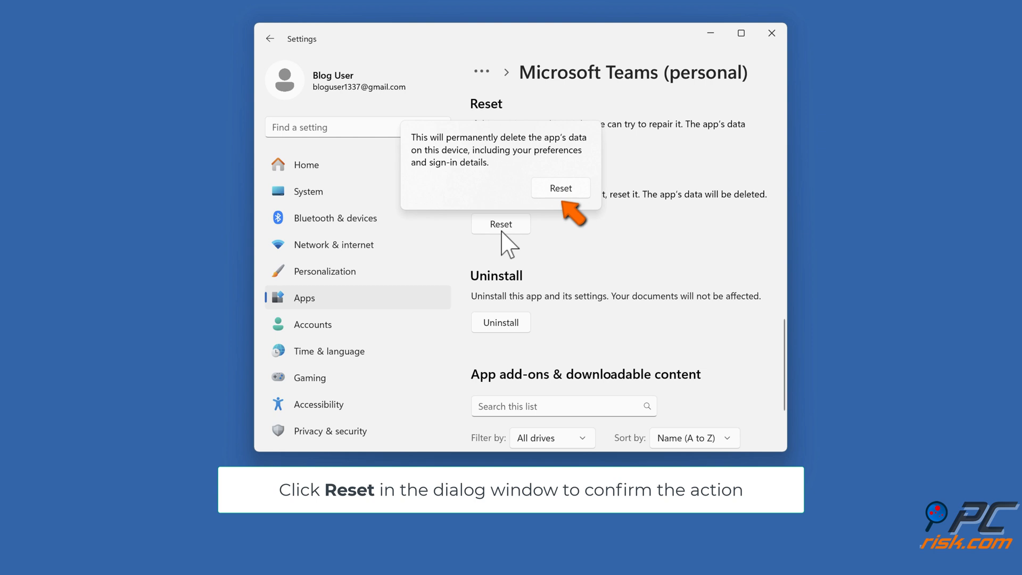
pyautogui.click(559, 188)
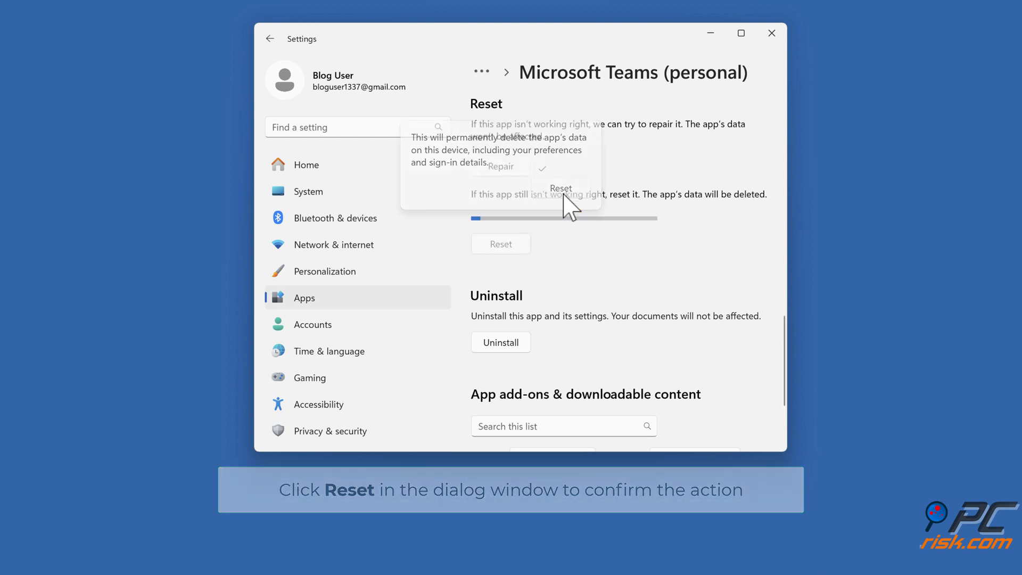
pyautogui.click(559, 188)
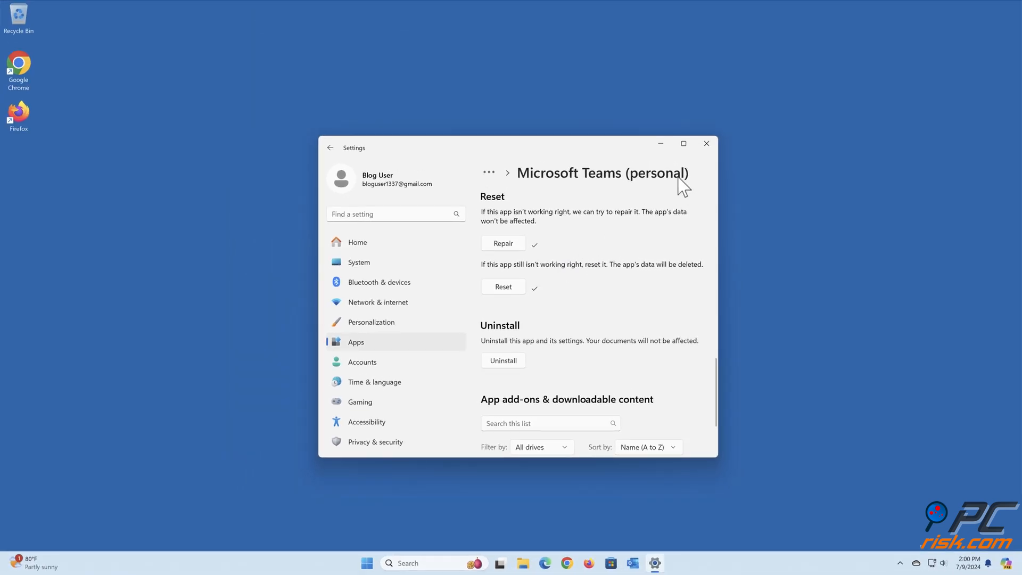
pyautogui.click(705, 143)
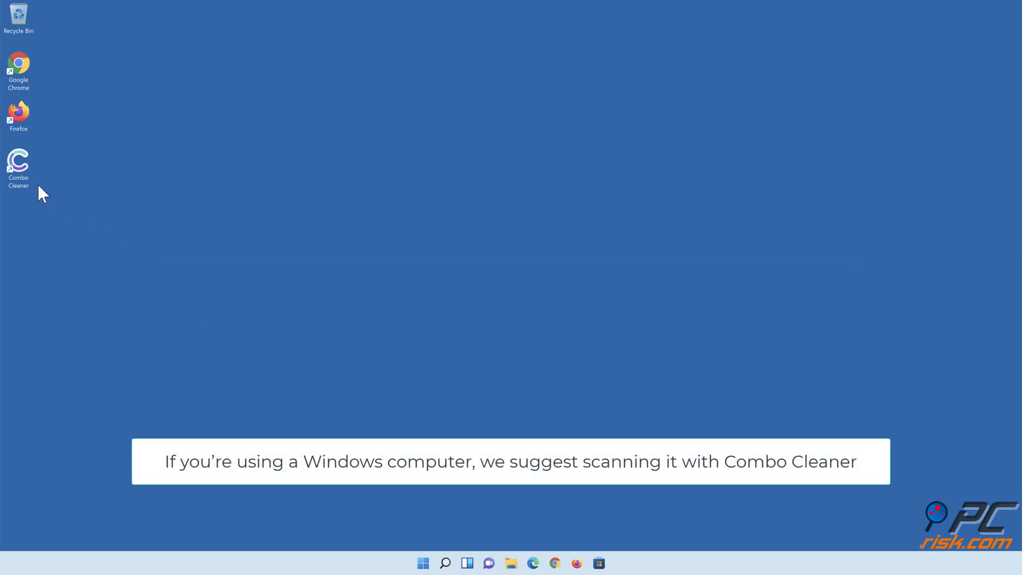
# Launch Combo Cleaner, run a quick scan and quarantine the 323 detected threats
pyautogui.doubleClick(18, 162)
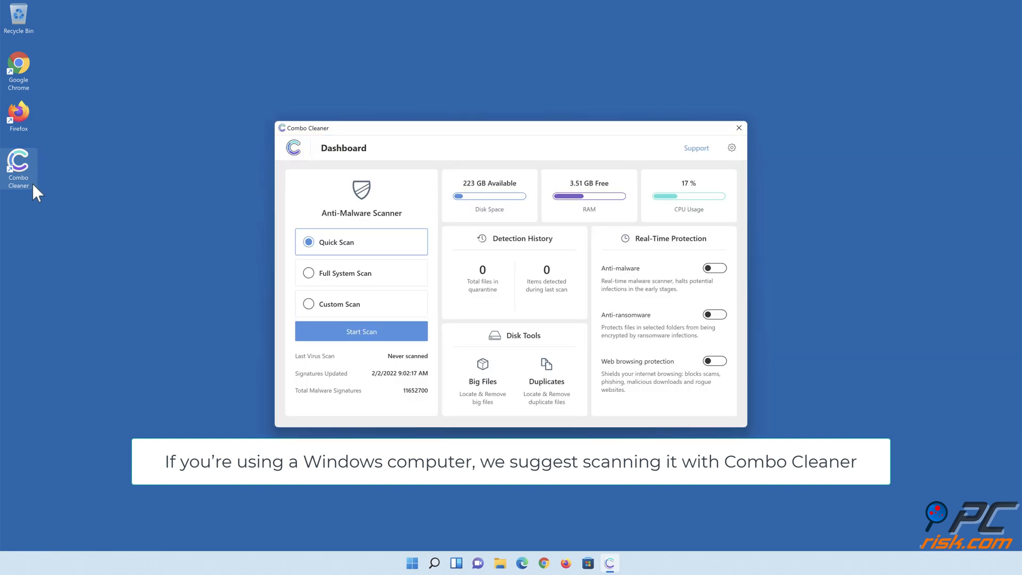
pyautogui.moveTo(363, 346)
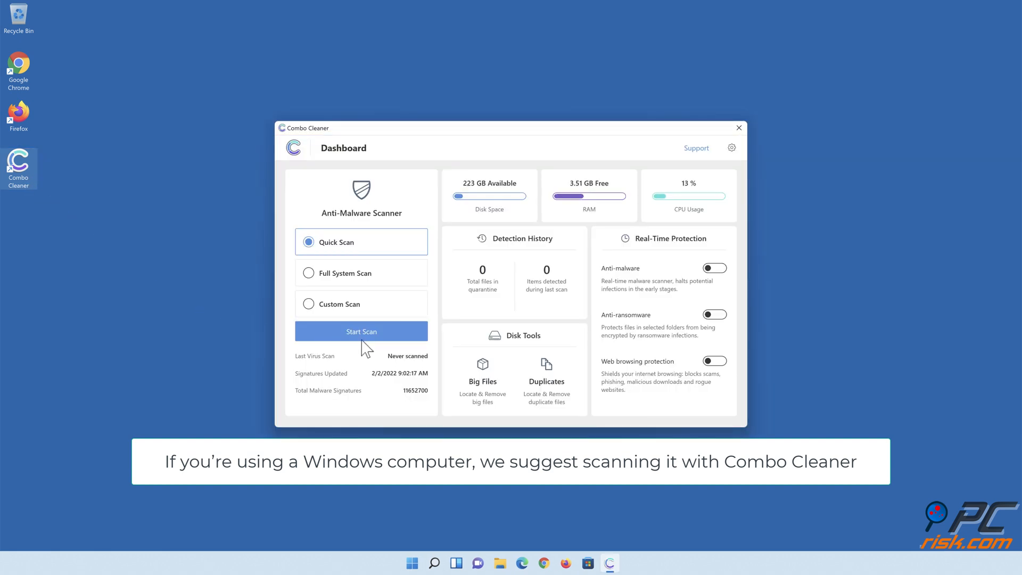
pyautogui.click(361, 331)
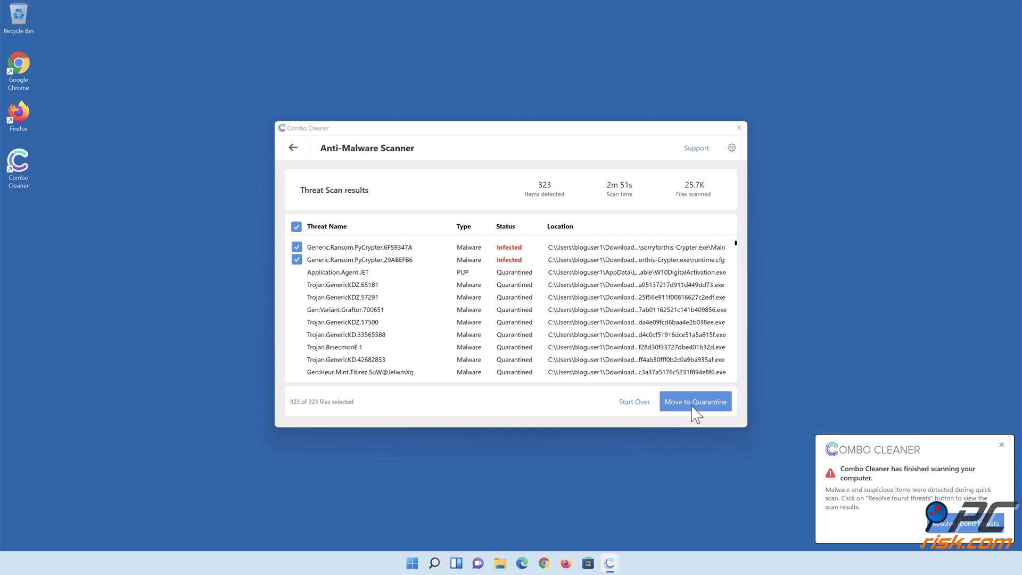
pyautogui.click(694, 401)
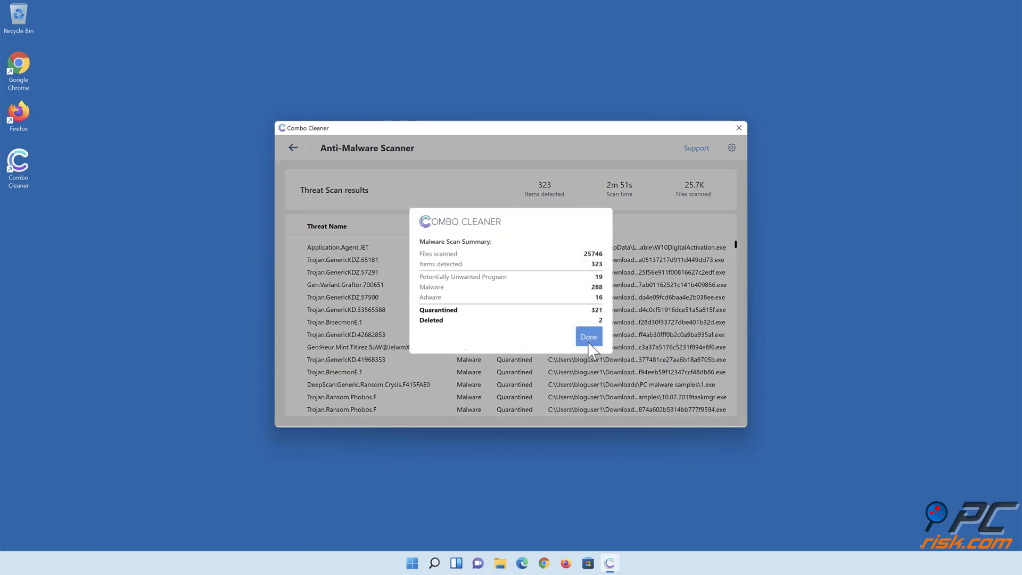
pyautogui.click(587, 337)
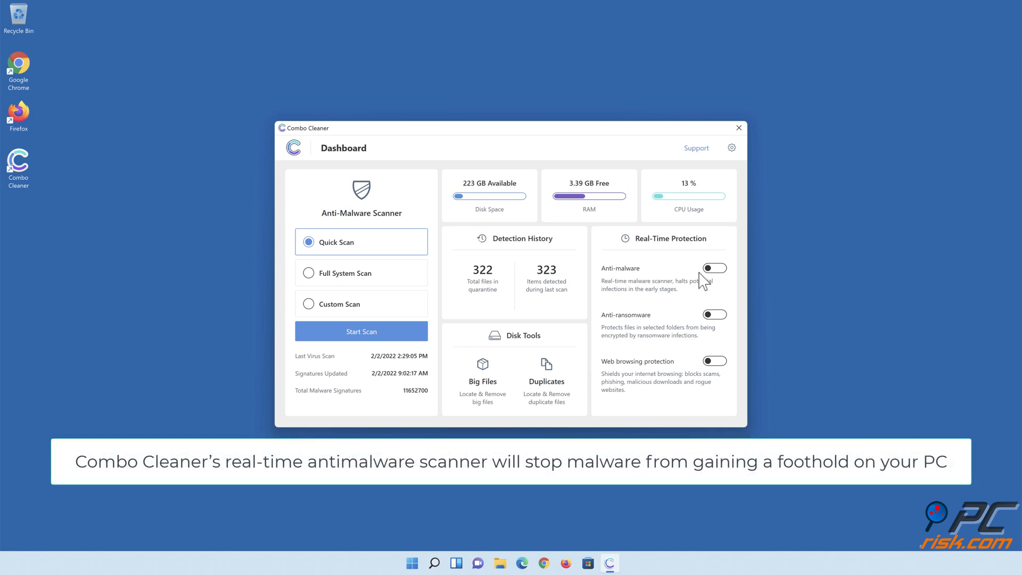
# Turn on real-time anti-malware and anti-ransomware protection
pyautogui.click(714, 268)
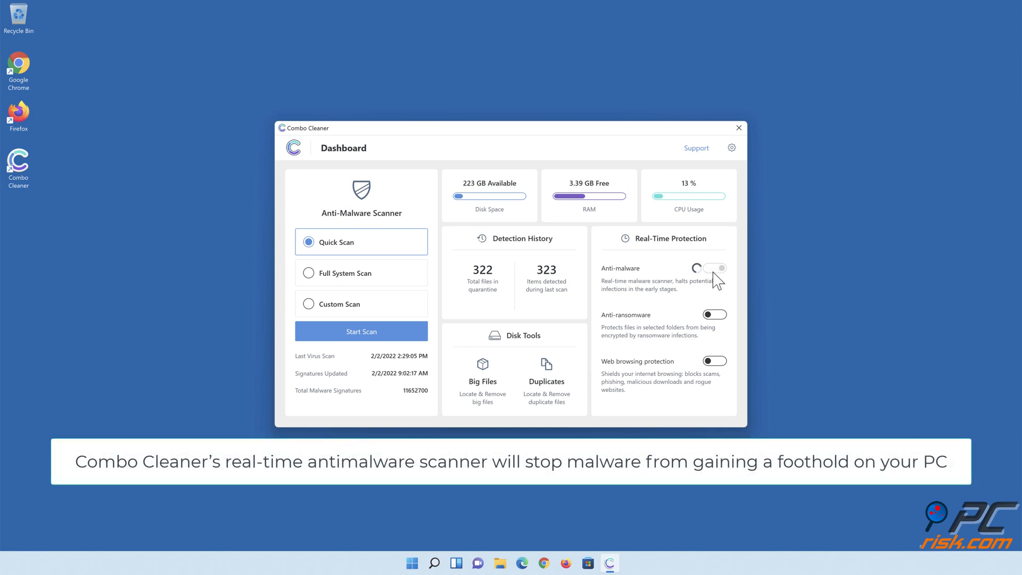
pyautogui.click(714, 268)
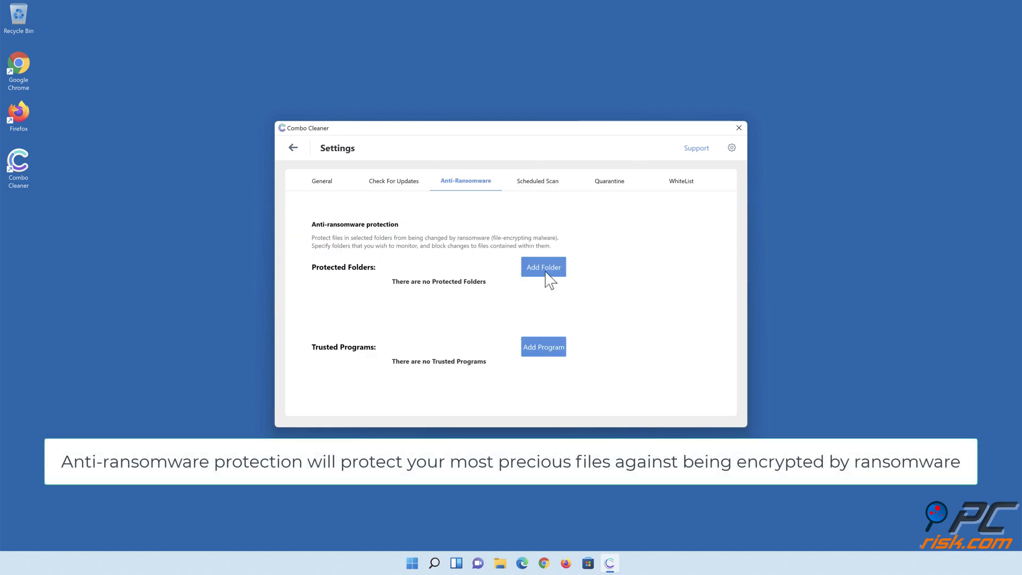
# Add the Documents library as a ransomware-protected folder and return to the dashboard
pyautogui.click(543, 267)
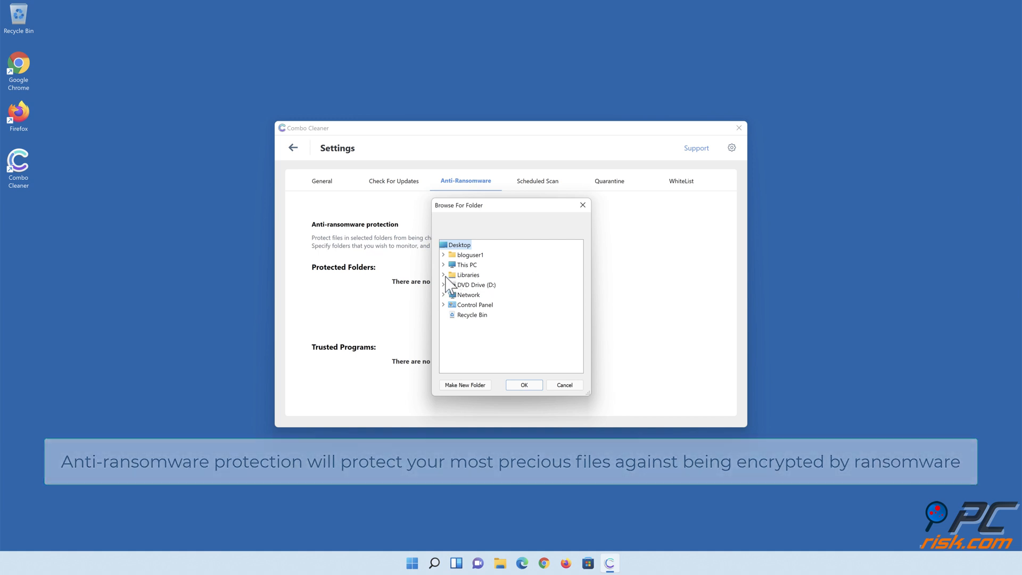
pyautogui.click(444, 274)
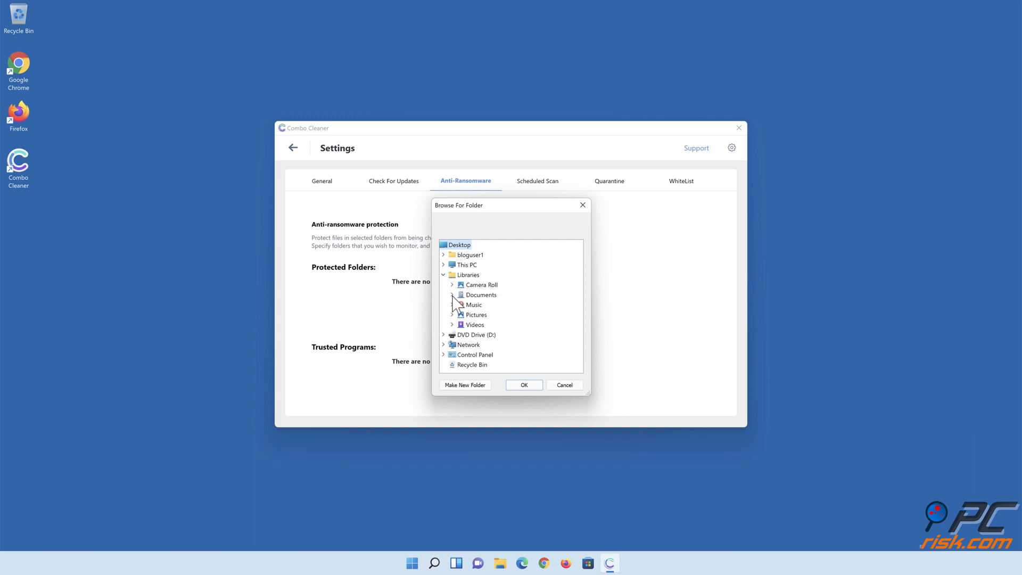
pyautogui.click(453, 295)
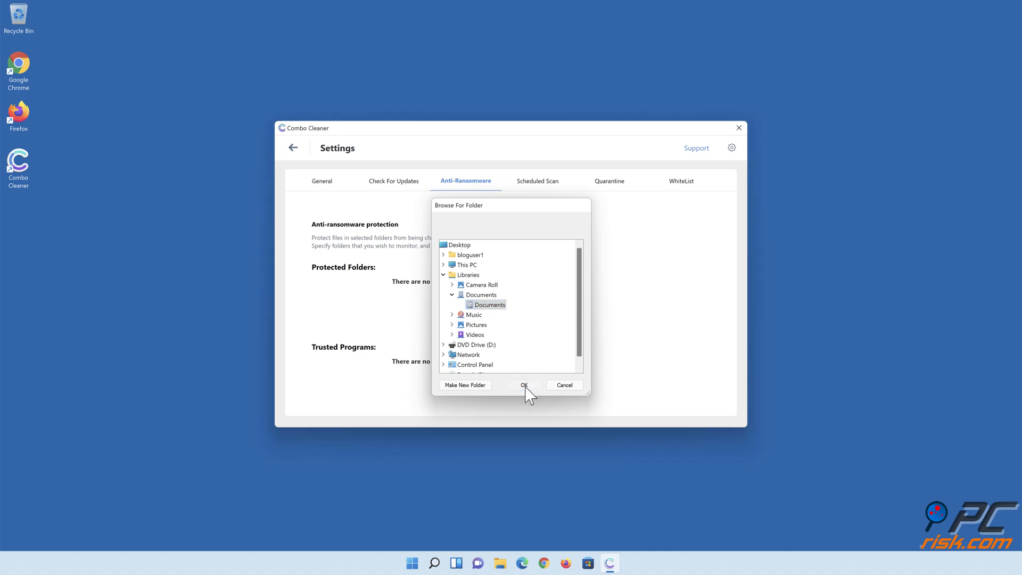
pyautogui.click(524, 384)
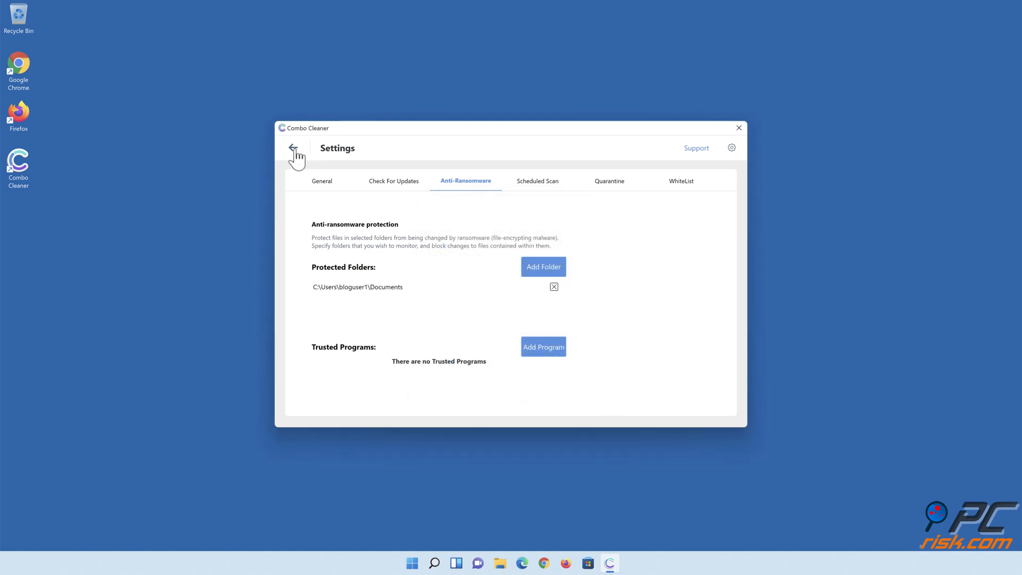
pyautogui.click(295, 151)
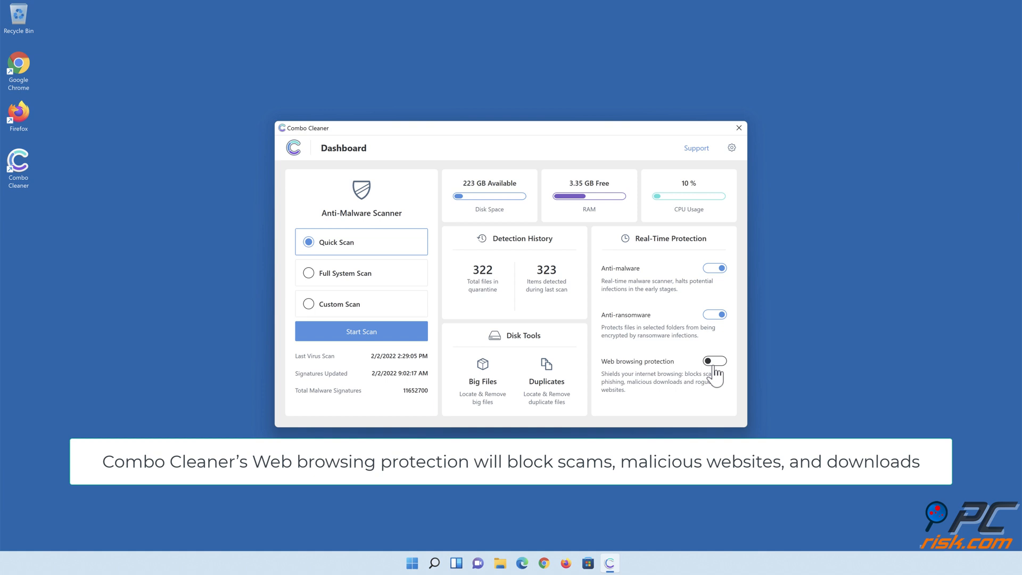
# Turn on web browsing protection and close Combo Cleaner
pyautogui.click(715, 360)
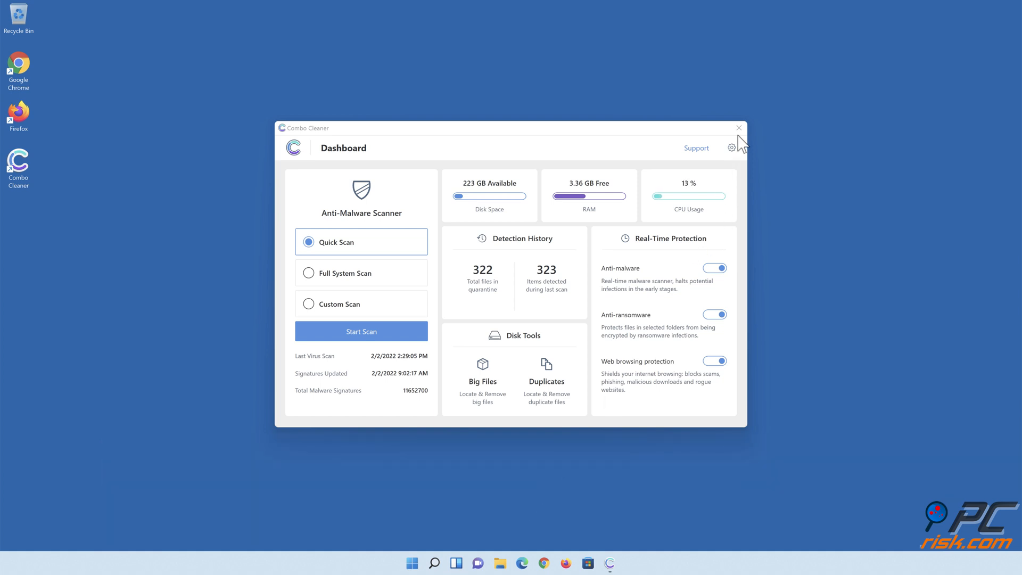
pyautogui.click(738, 127)
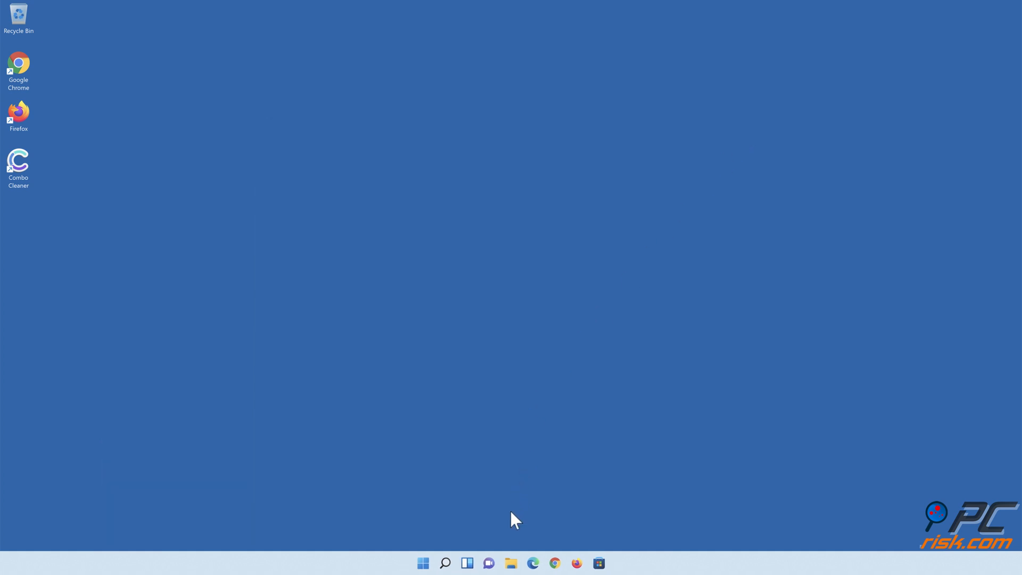